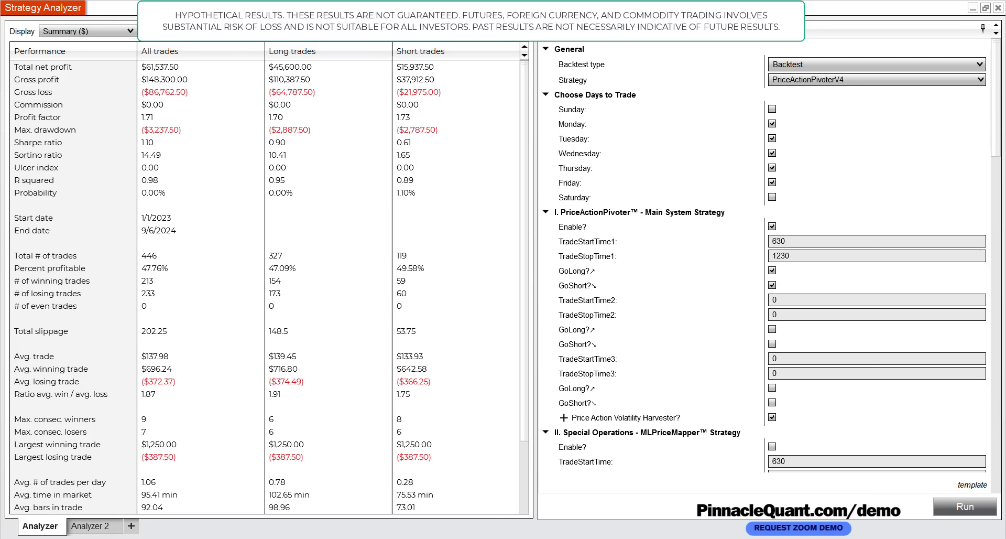
mouse_move(657, 353)
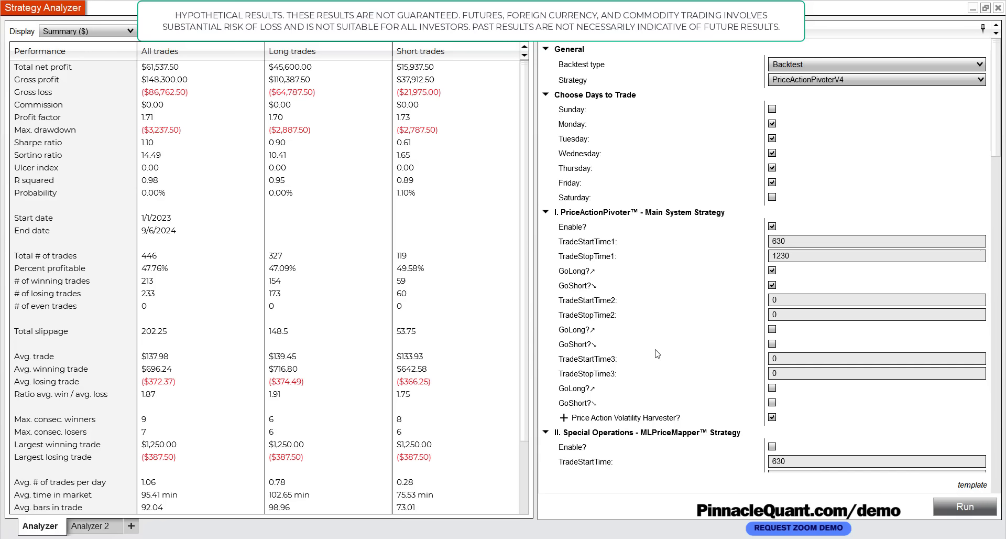
mouse_move(698, 217)
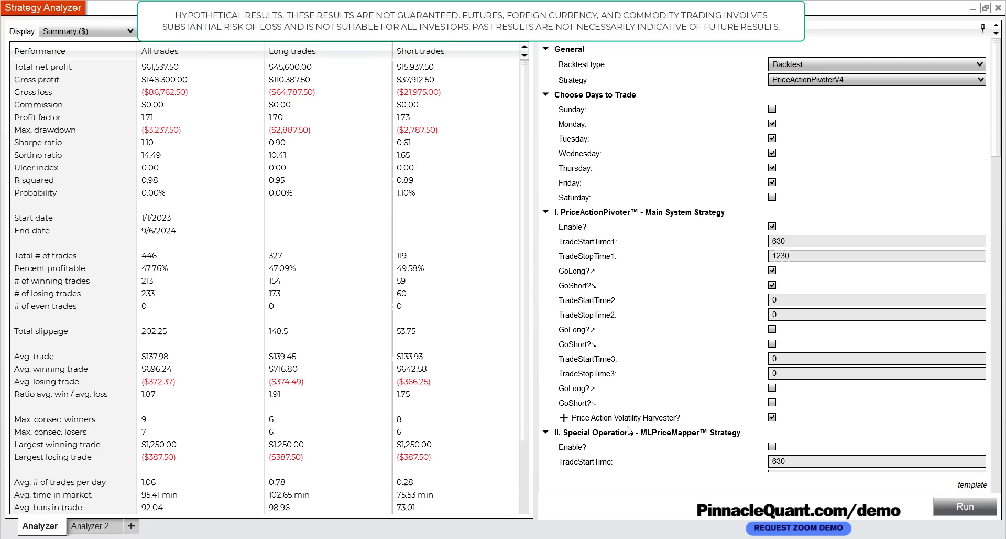
mouse_move(502, 399)
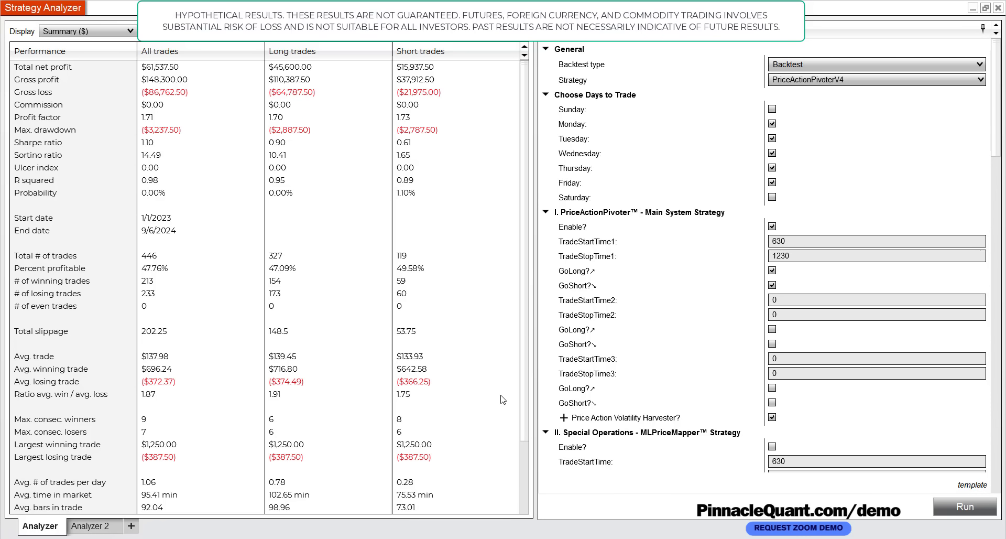
mouse_move(719, 330)
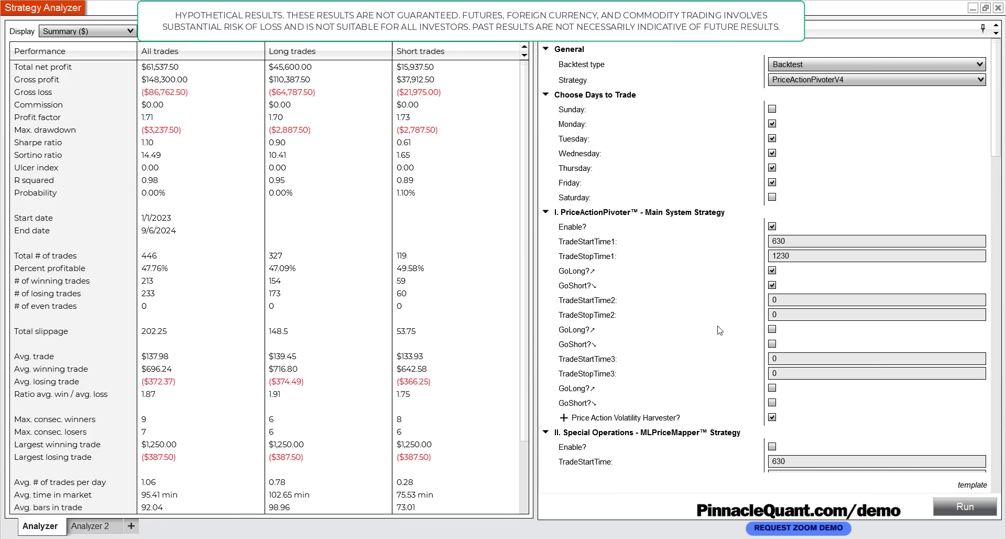
mouse_move(729, 260)
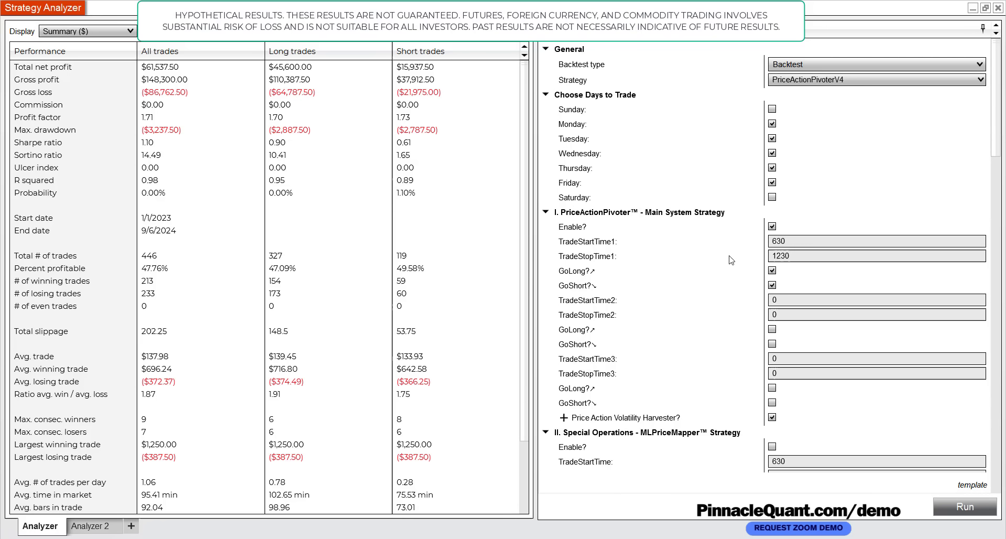
Bring up the second backtest's results and mark the 61,537 total net profit line.
scroll("down", 3)
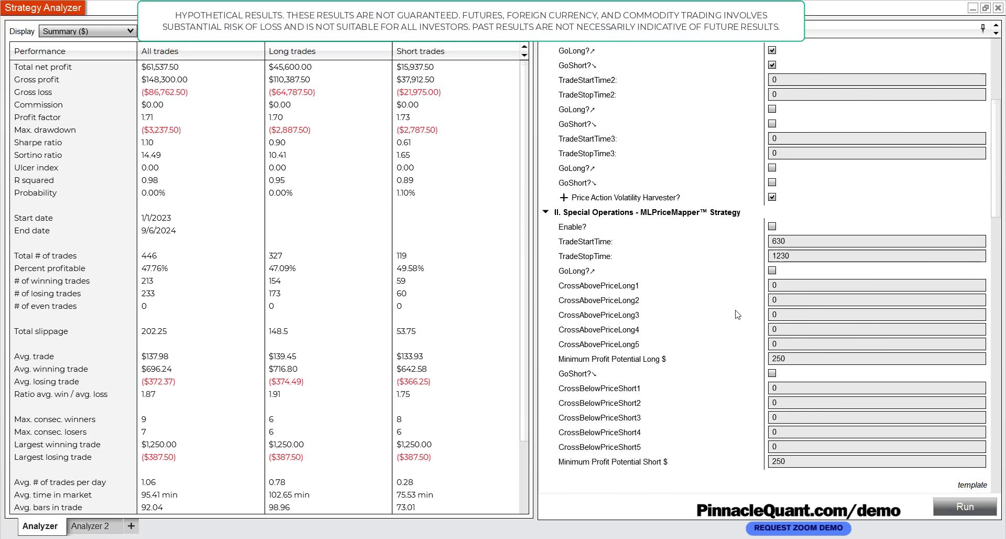
scroll("down", 3)
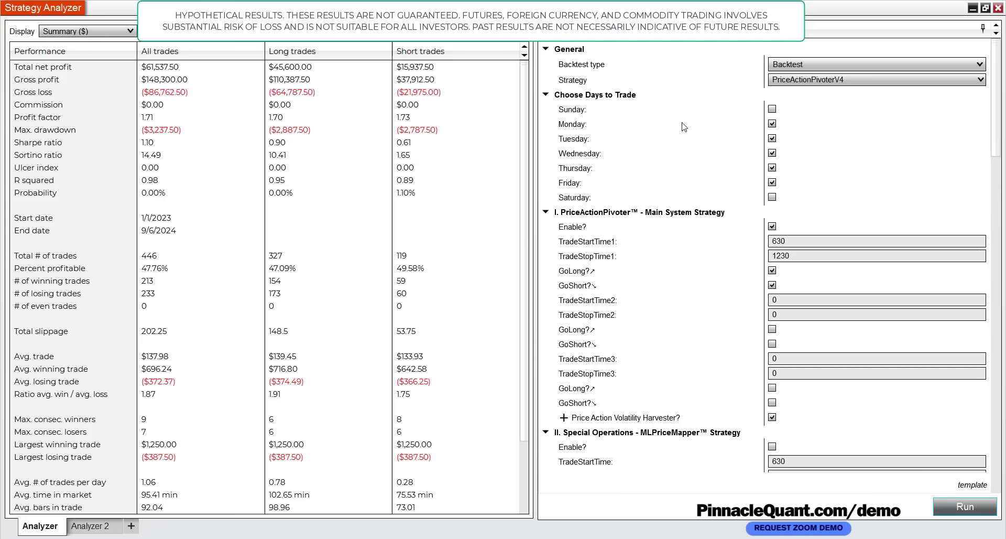
mouse_move(652, 425)
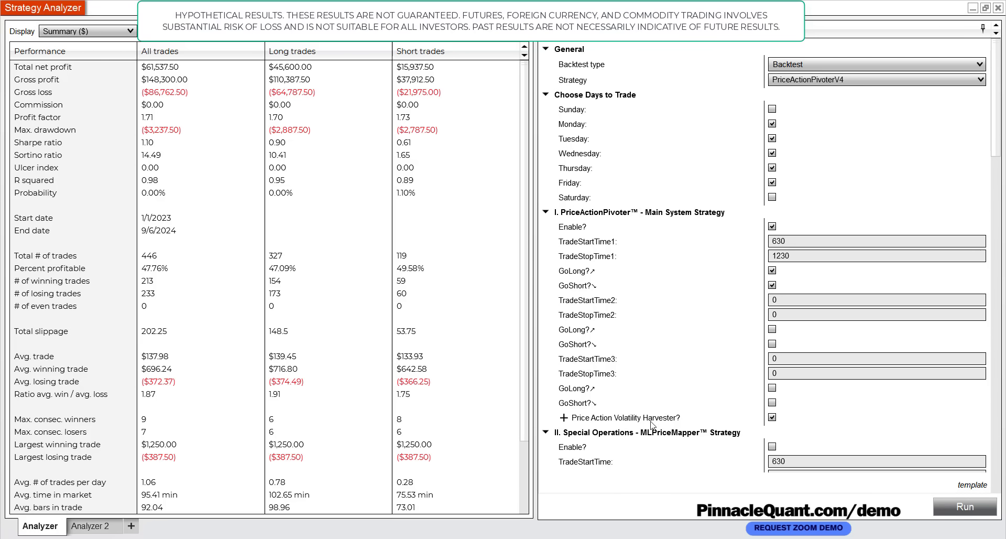
mouse_move(674, 428)
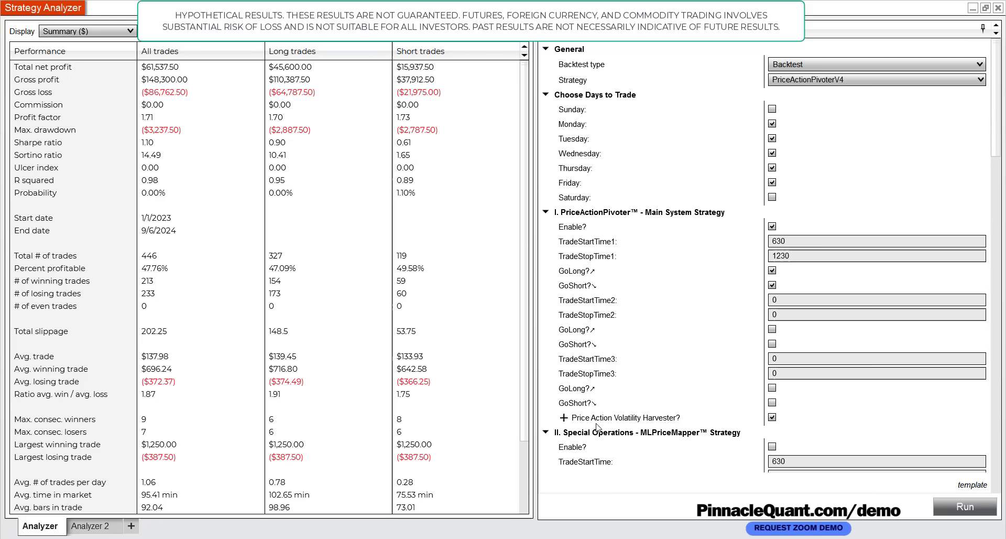
left_click(94, 526)
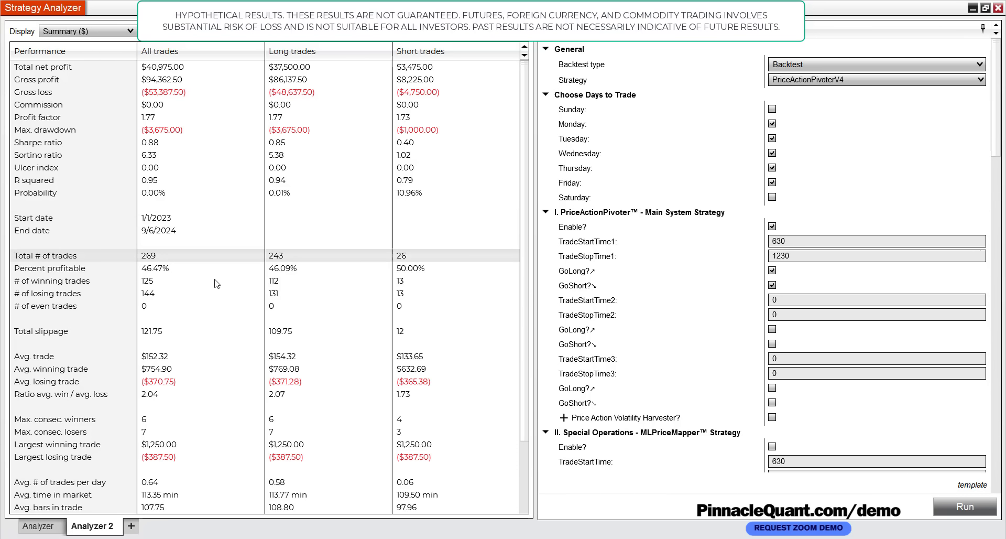
mouse_move(583, 425)
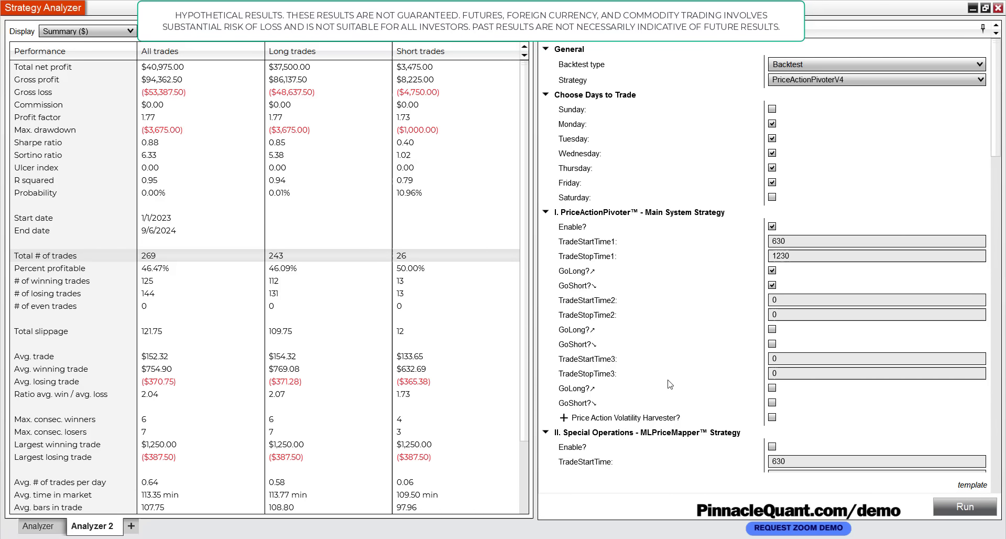
mouse_move(98, 116)
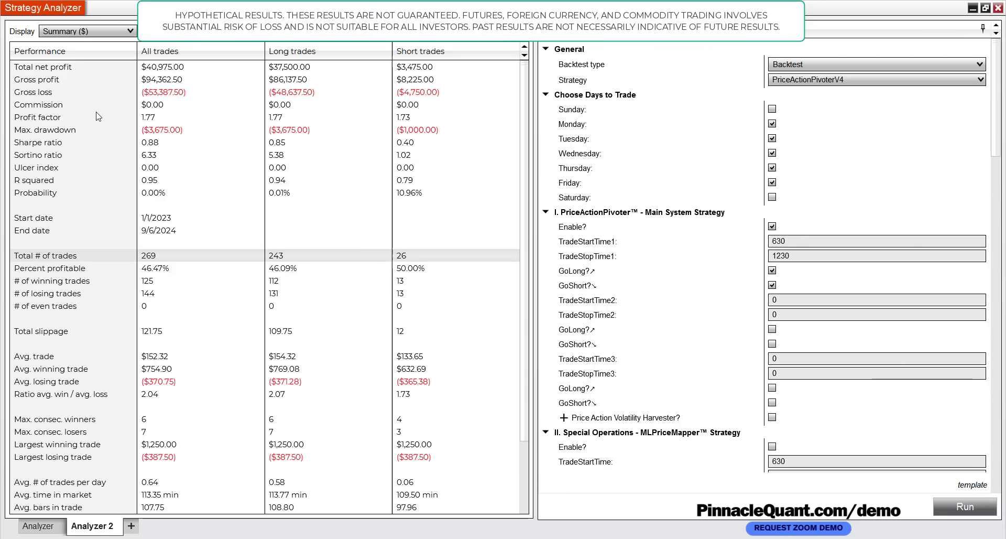
mouse_move(82, 269)
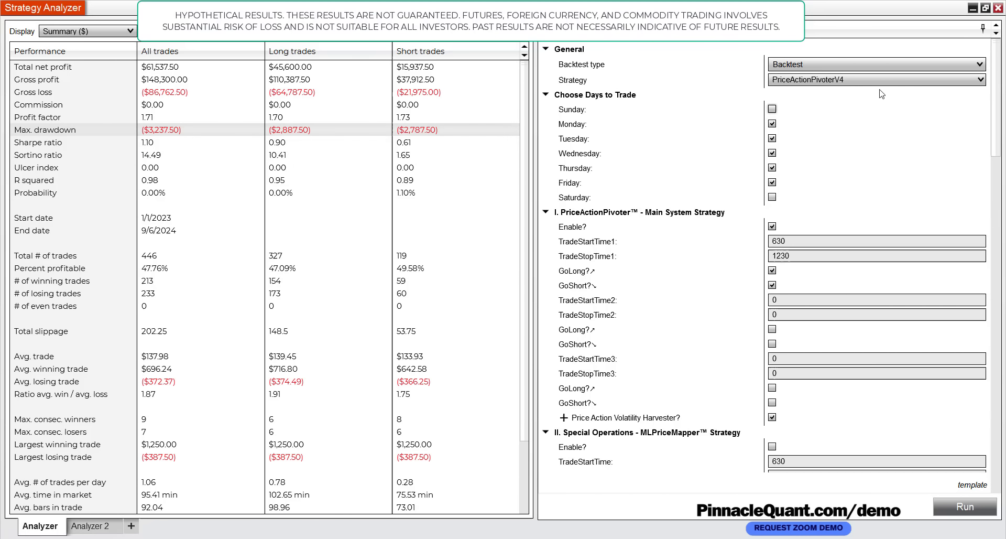
mouse_move(152, 266)
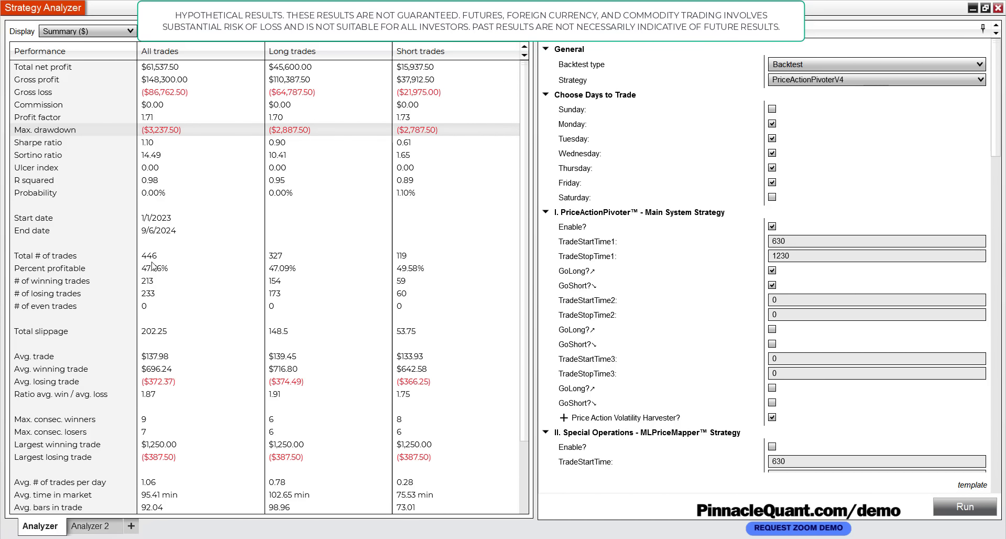
mouse_move(155, 264)
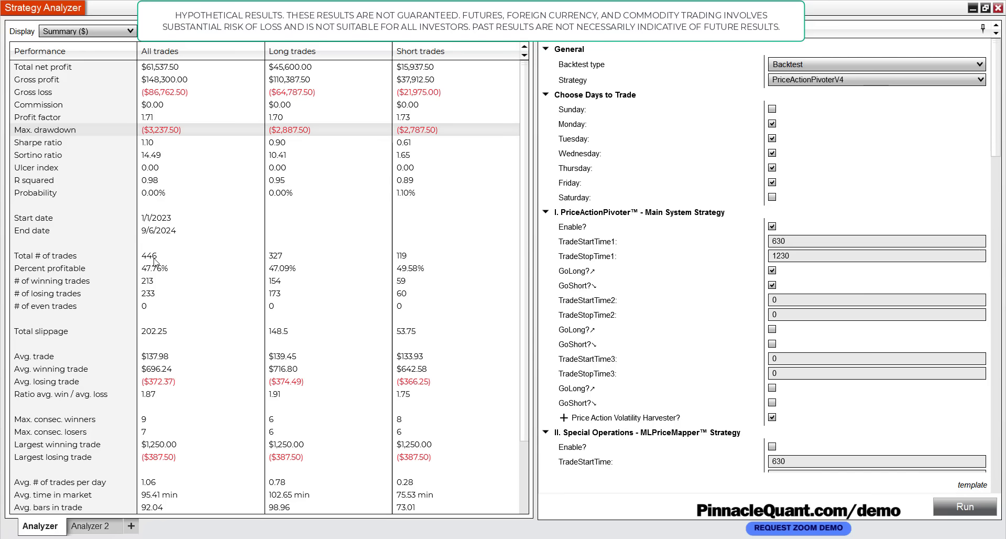
mouse_move(163, 250)
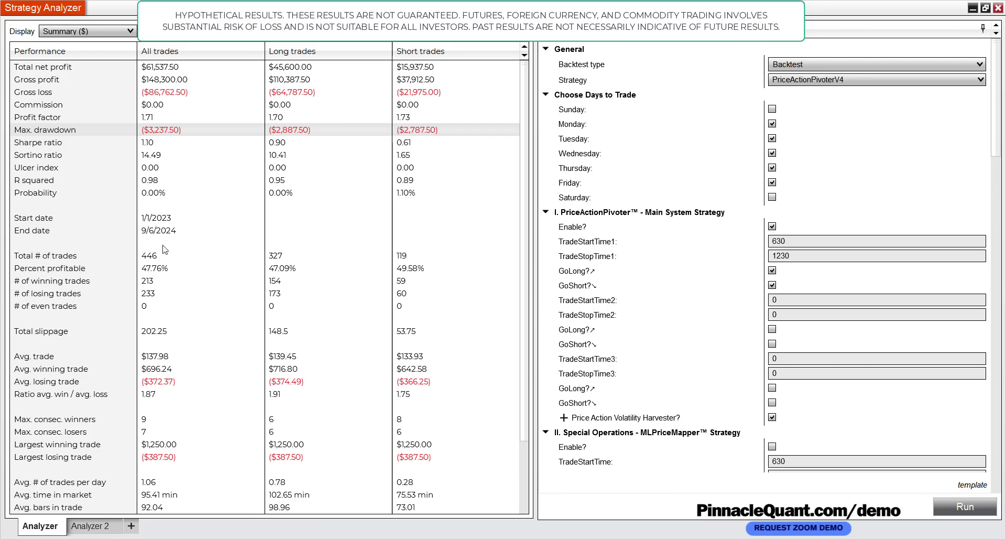
mouse_move(231, 255)
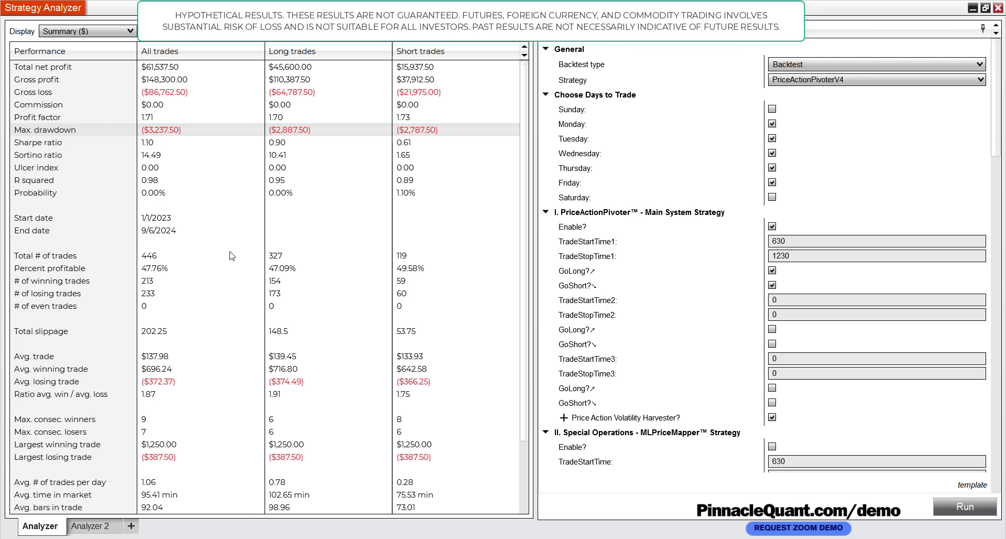
mouse_move(179, 101)
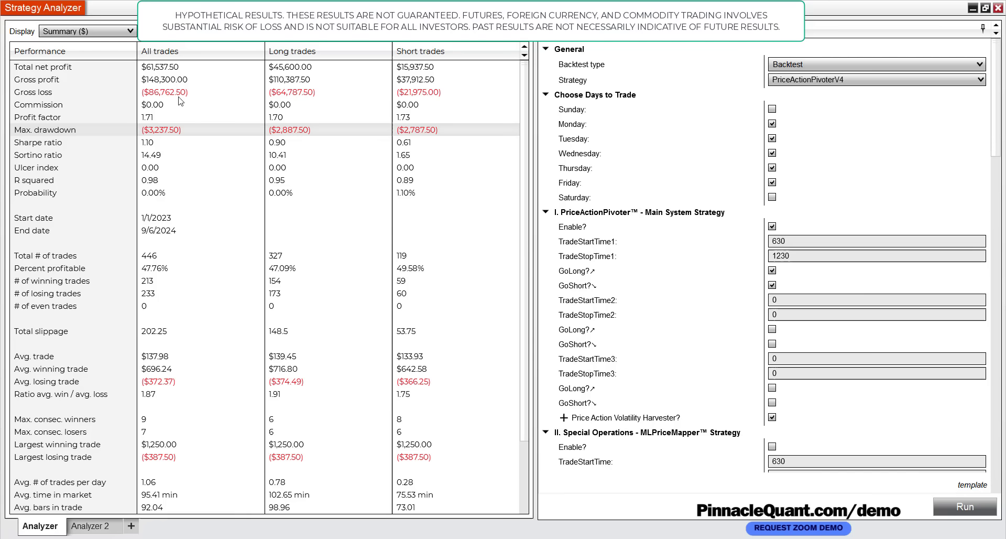
left_click(91, 527)
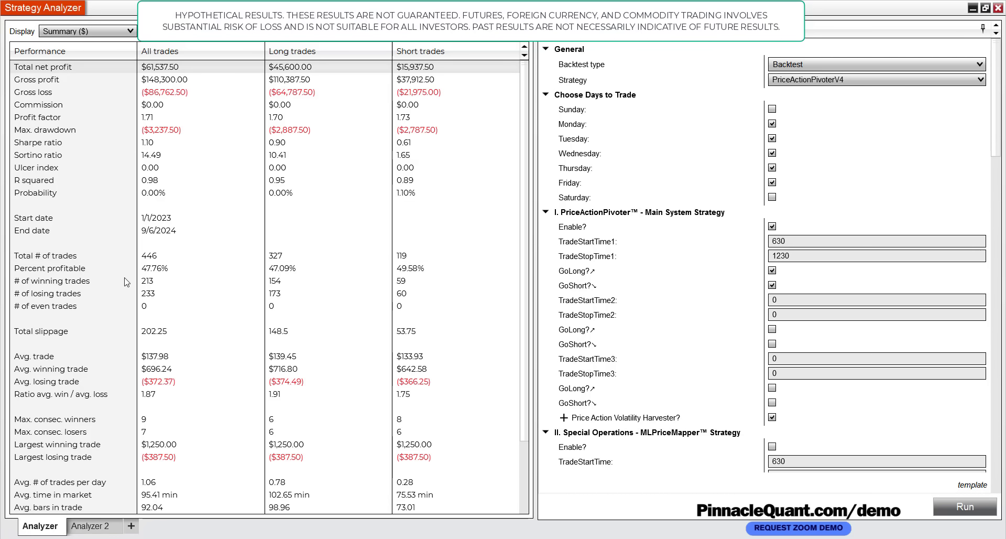
mouse_move(179, 136)
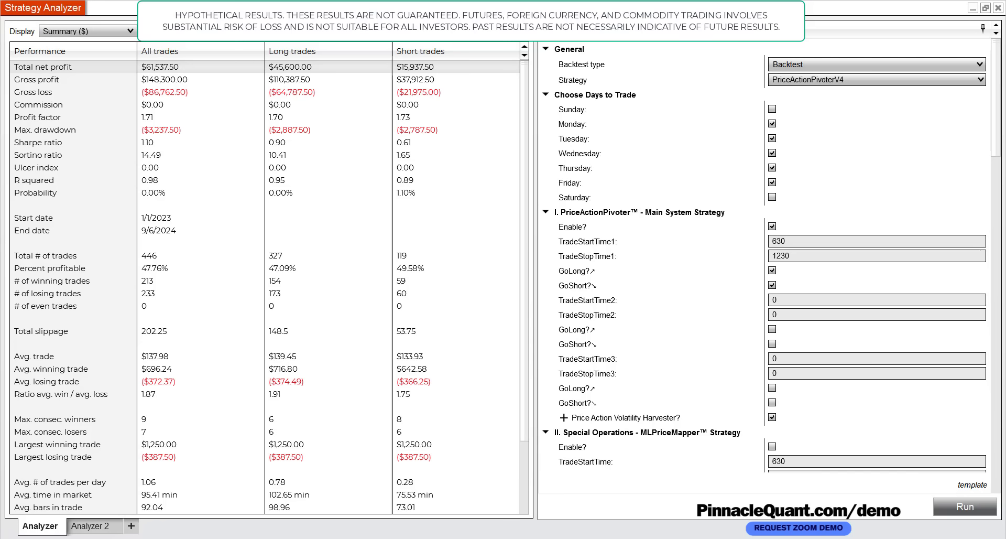
mouse_move(88, 203)
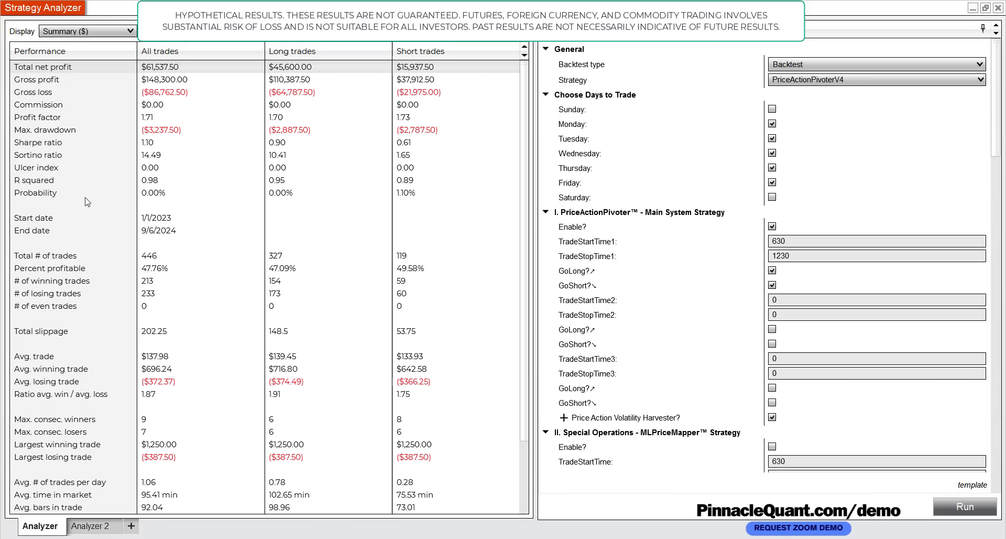
mouse_move(245, 196)
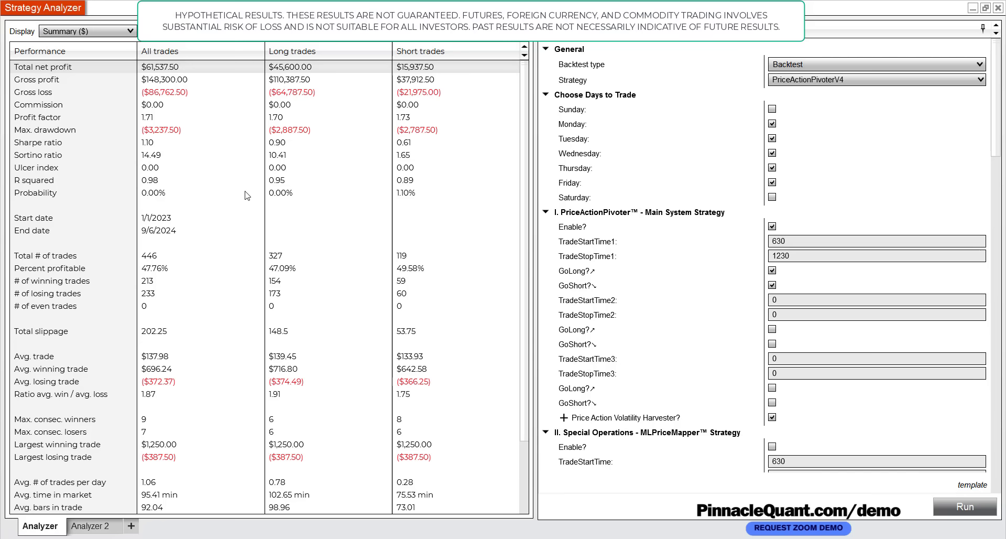
mouse_move(294, 171)
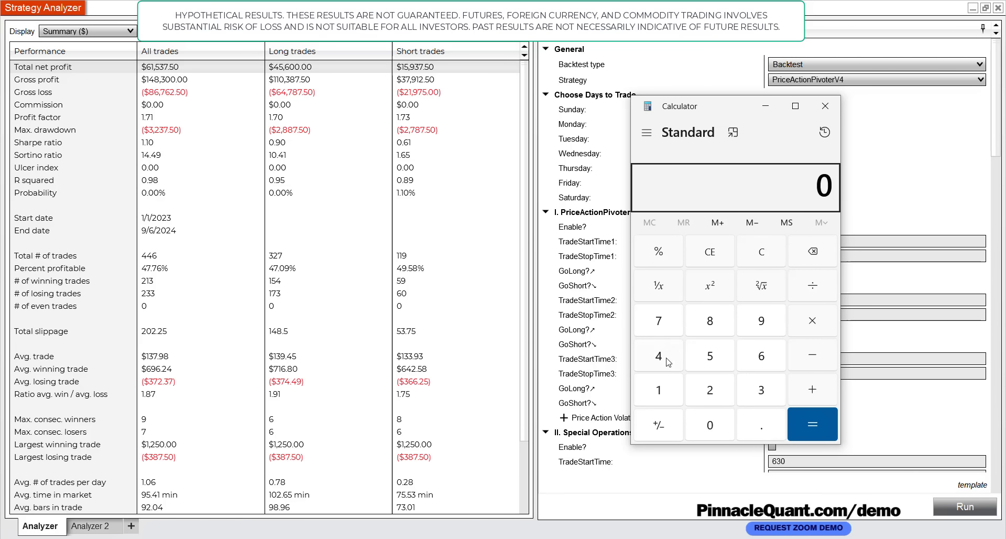
mouse_move(665, 361)
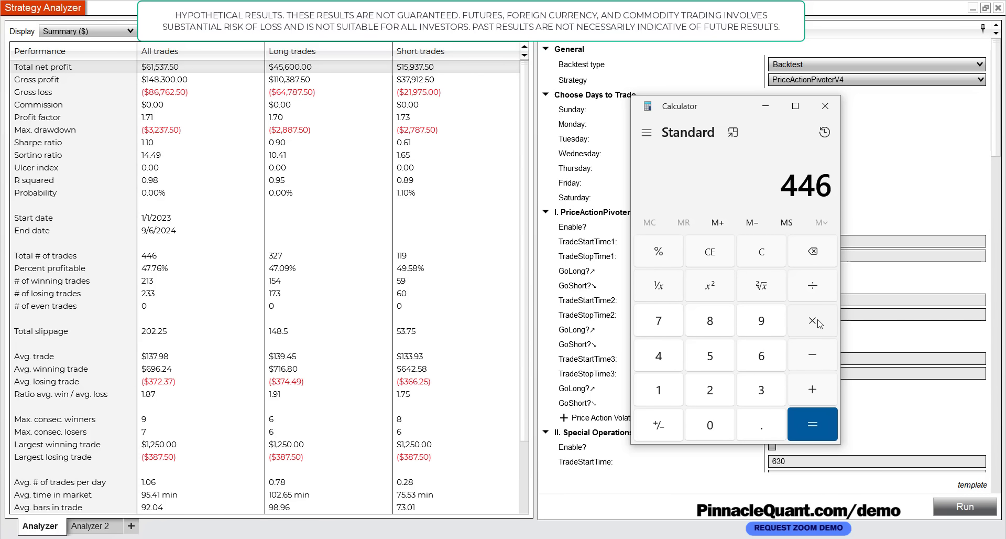
In Calculator, deduct 446 × $5 from 61,537 and take 35% of 59,307, giving 20,757.45.
left_click(811, 320)
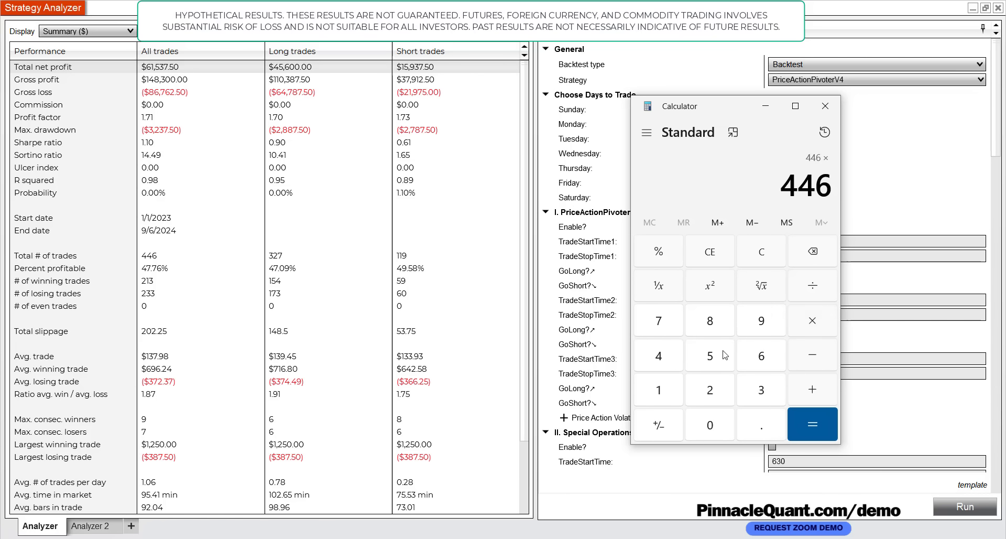
left_click(811, 423)
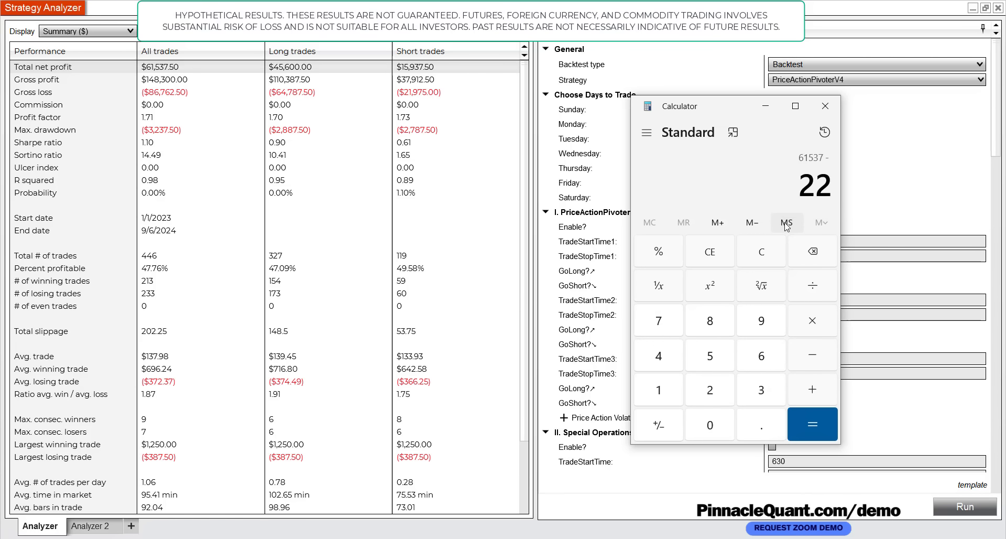
left_click(812, 423)
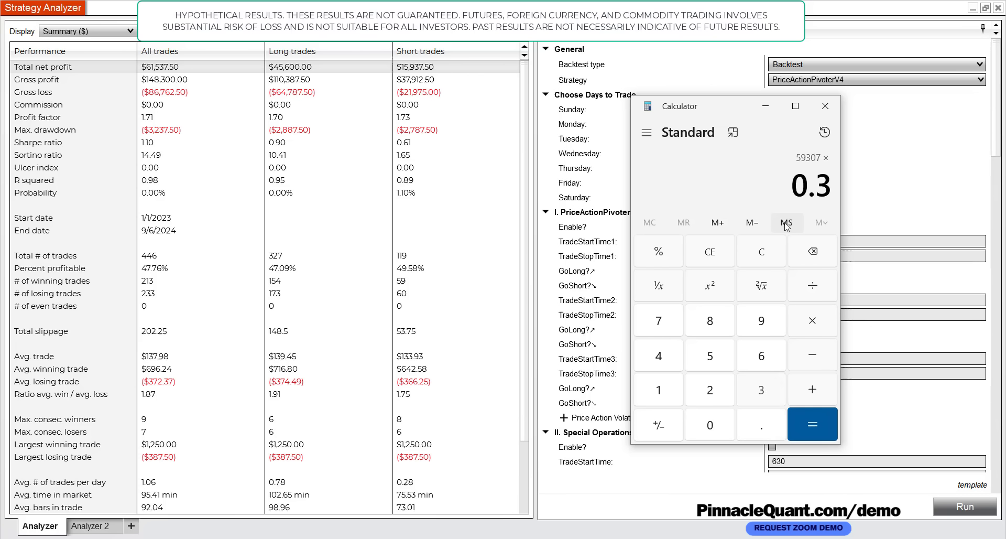
left_click(811, 424)
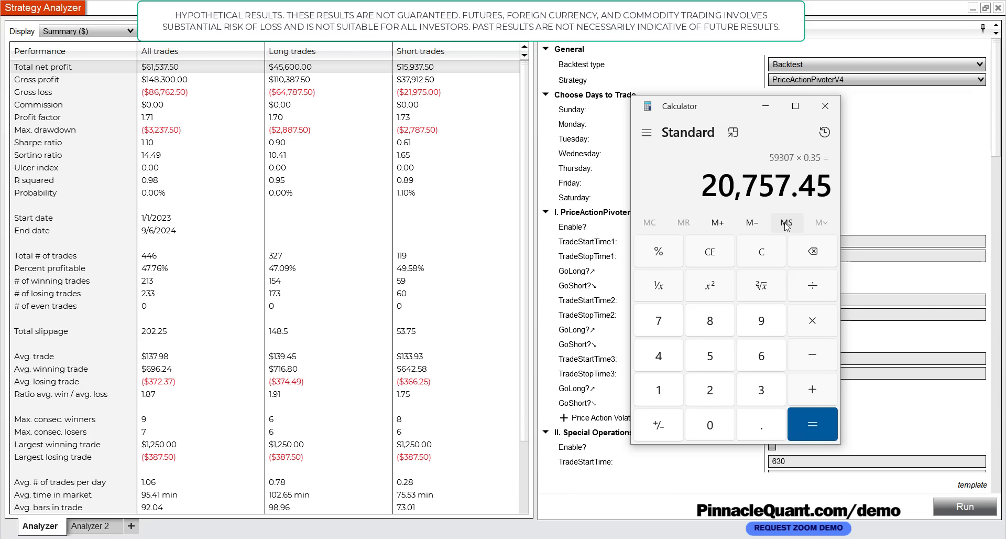
mouse_move(721, 244)
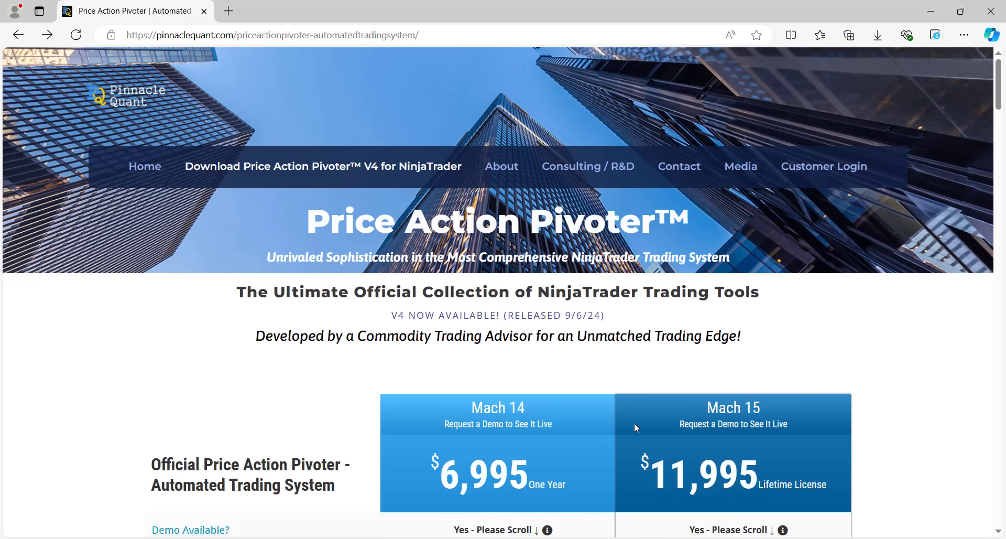
mouse_move(678, 411)
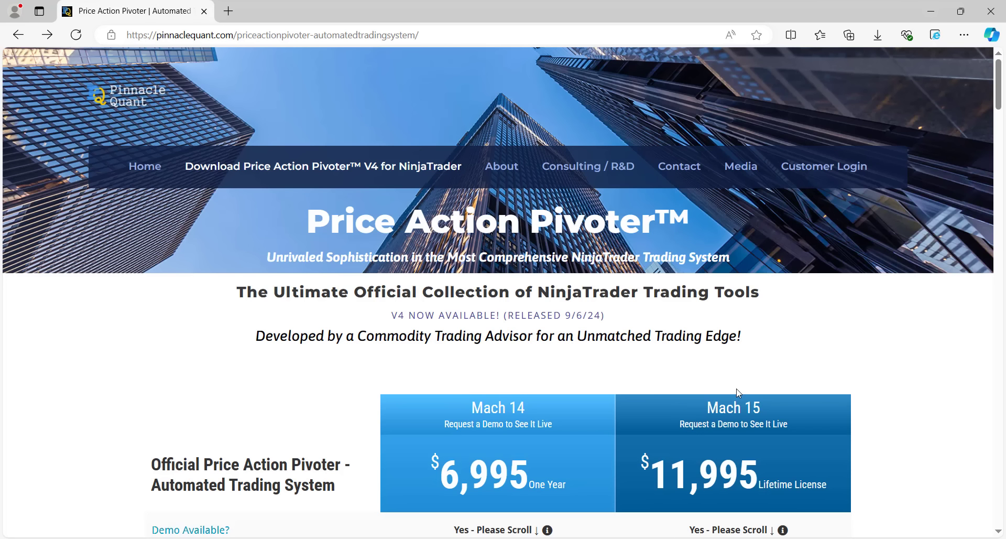
mouse_move(822, 332)
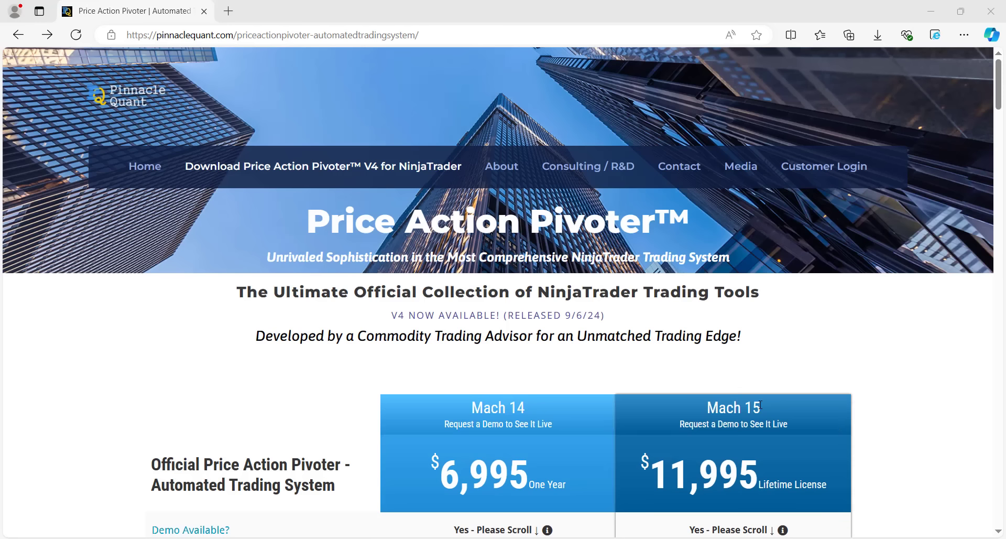
scroll("down", 3)
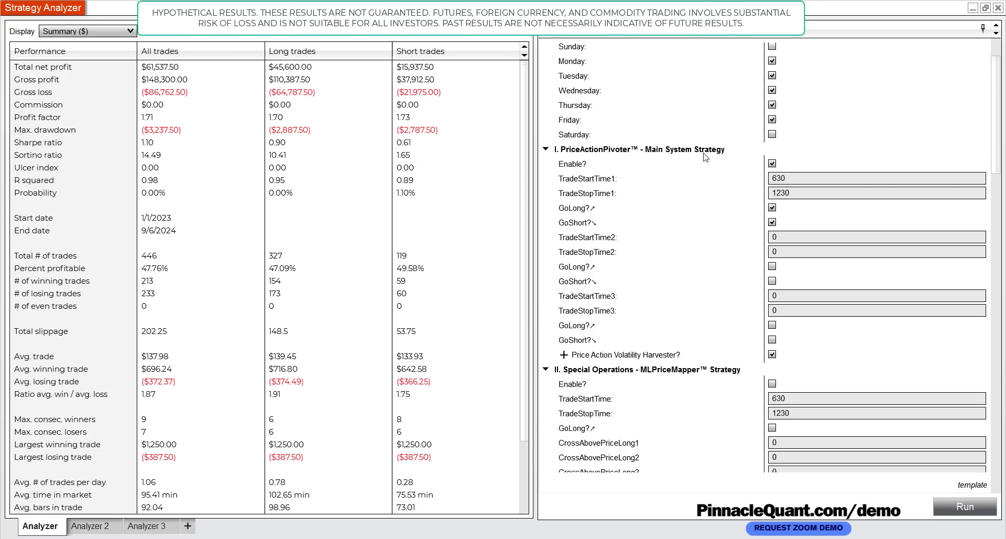
mouse_move(593, 365)
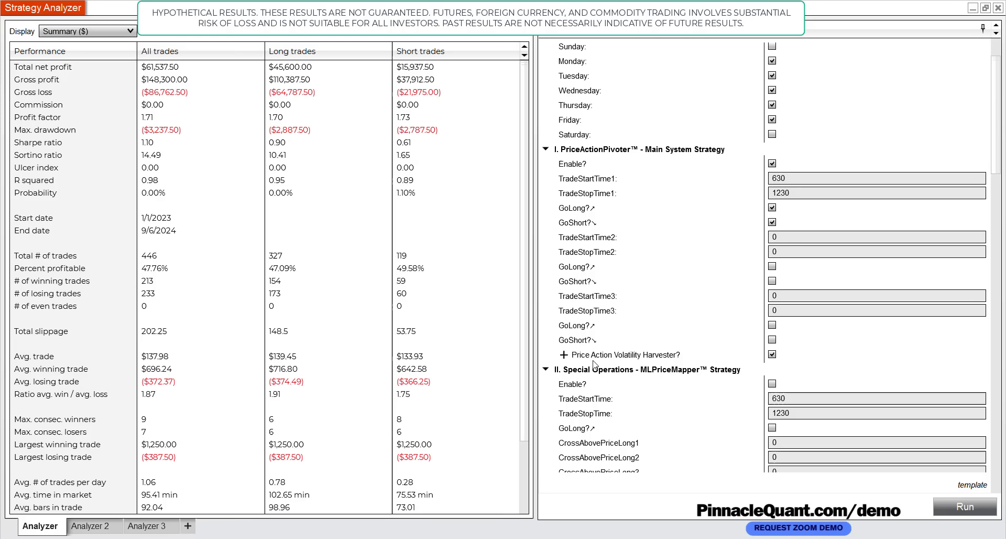
Scroll through the strategy properties to review the backtest settings.
scroll("down", 3)
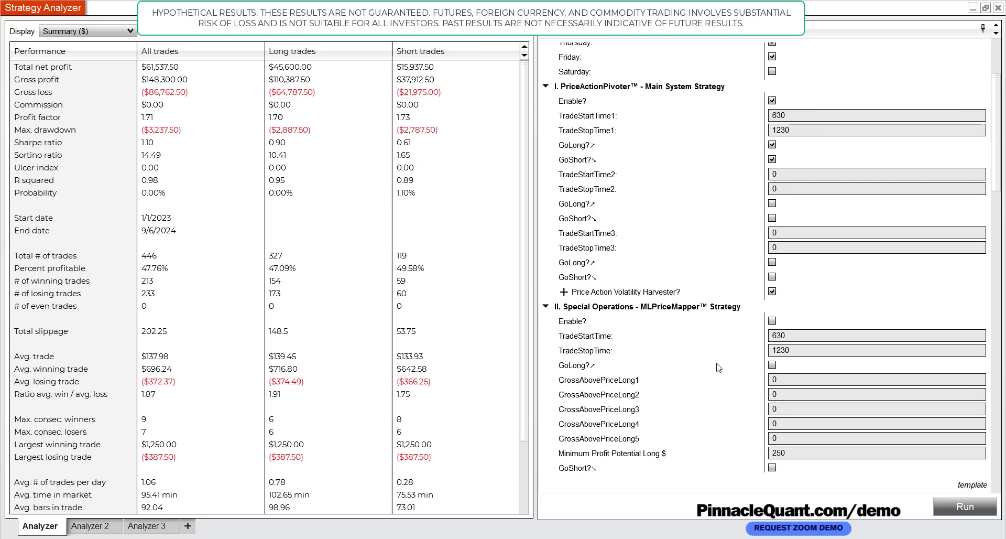
scroll("down", 3)
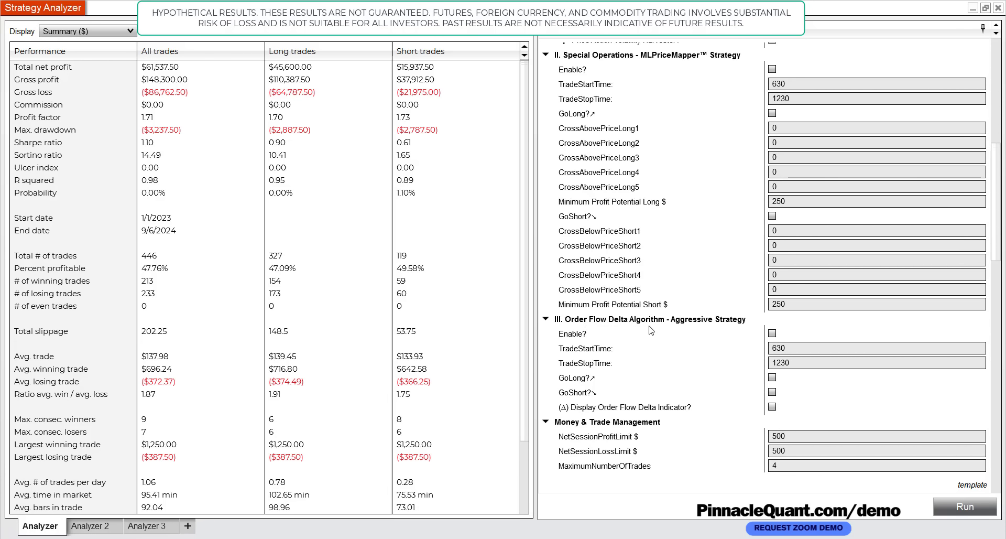
mouse_move(648, 368)
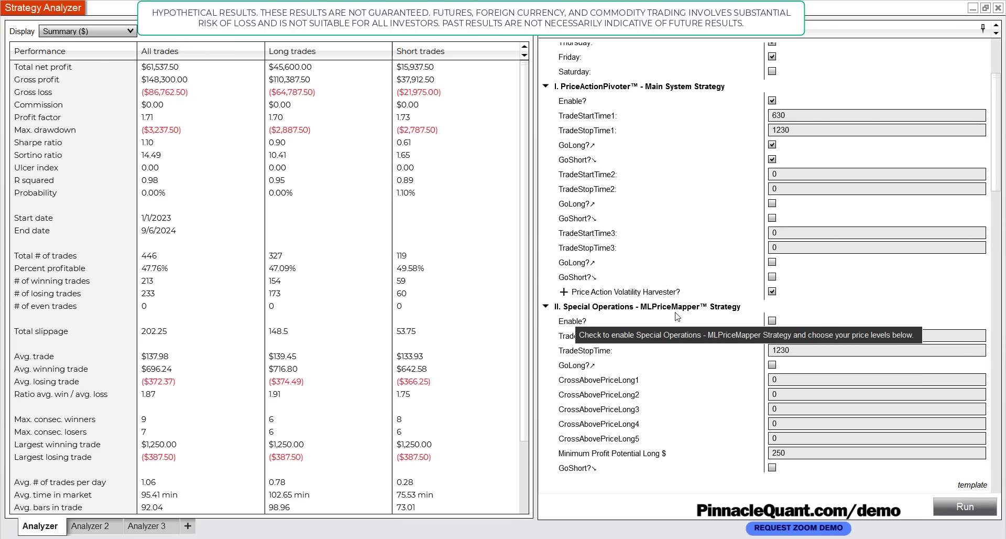
scroll("down", 3)
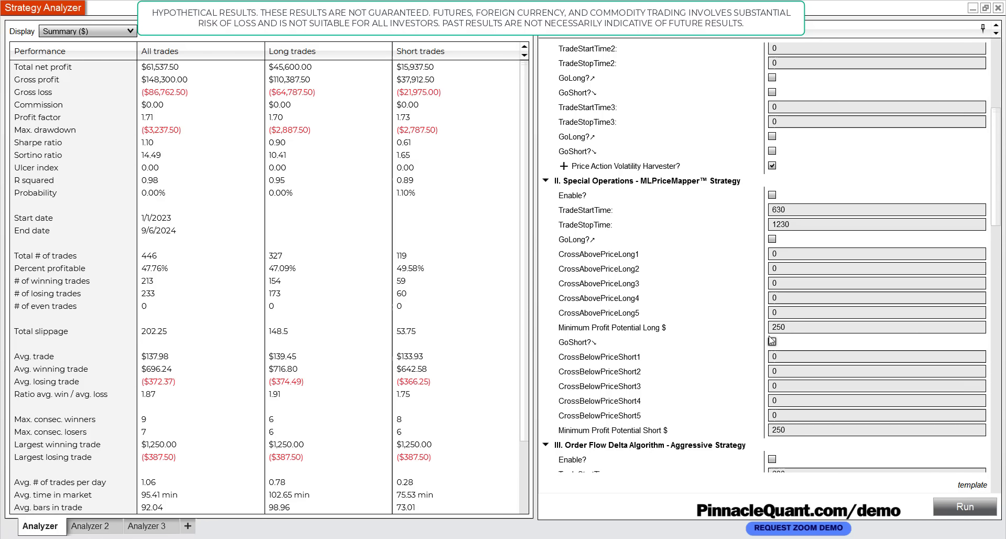
mouse_move(648, 239)
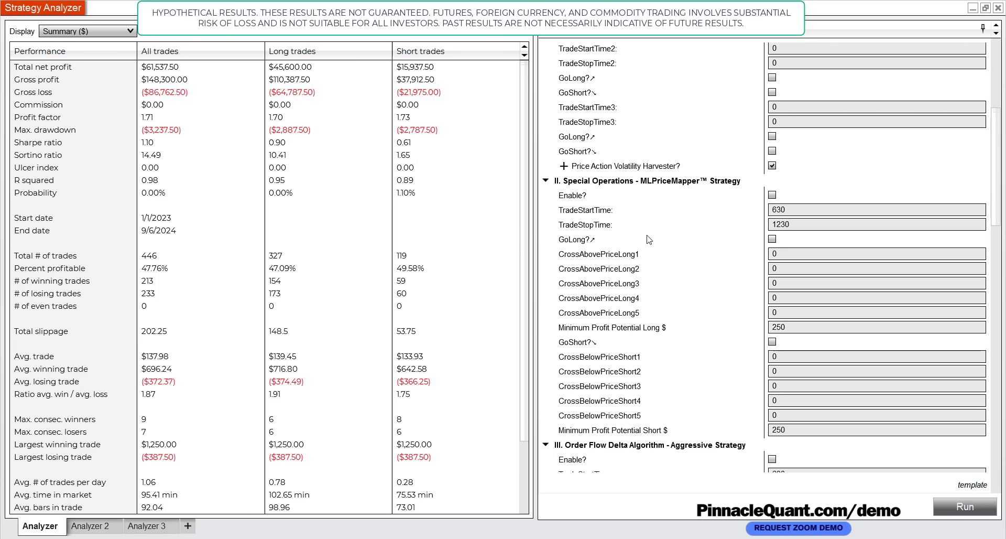
mouse_move(270, 355)
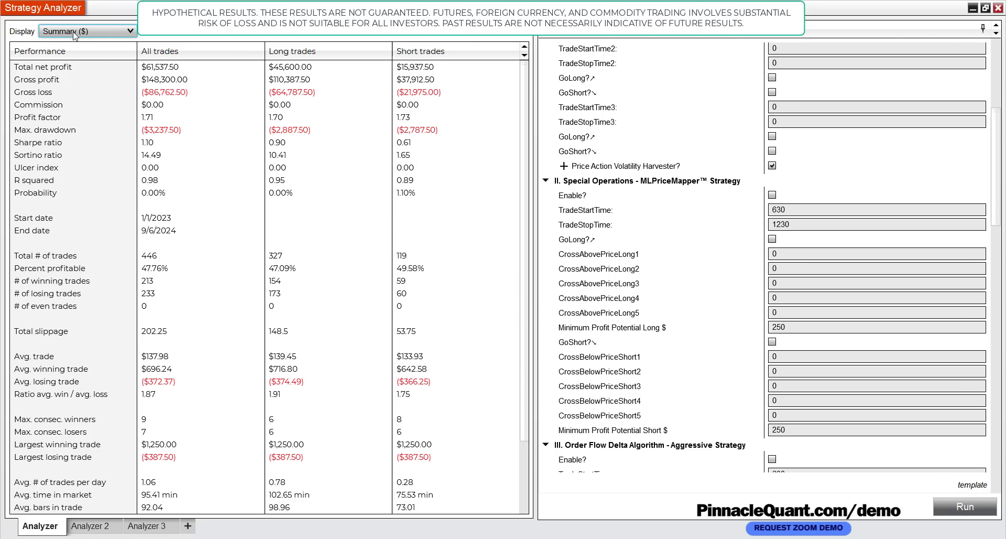
mouse_move(75, 62)
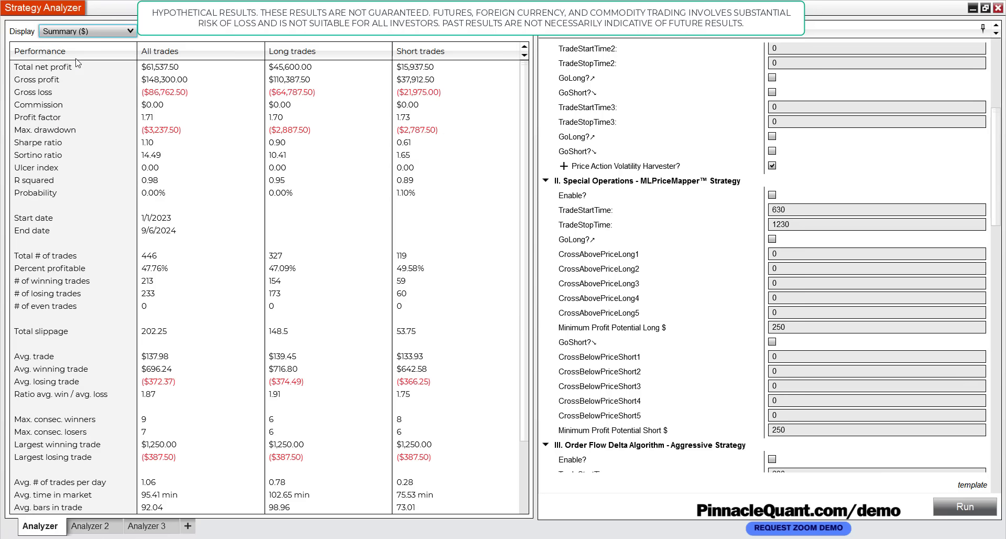
Switch Display from Summary ($) to Analysis ($), review the cumulative net profit curve, then the trade chart view.
left_click(87, 30)
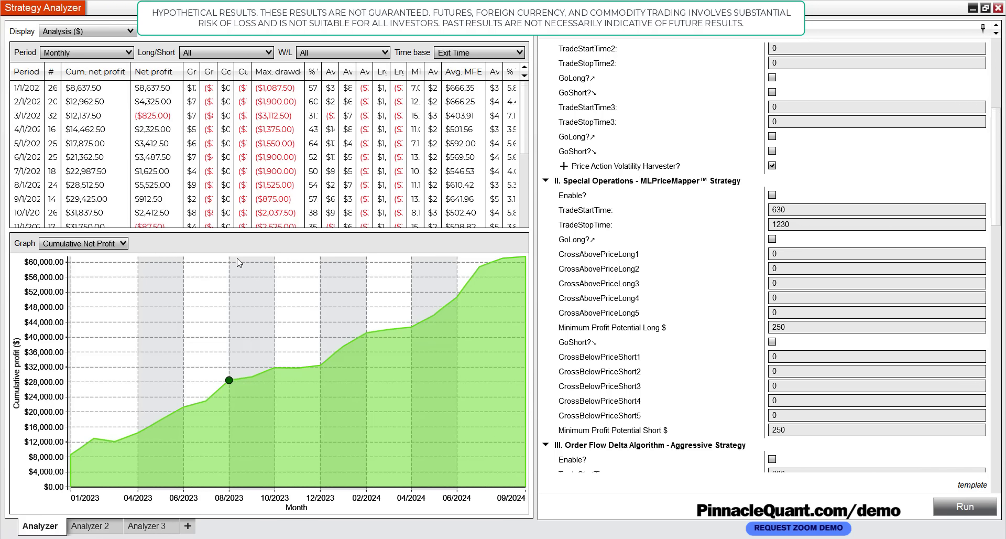
scroll("down", 3)
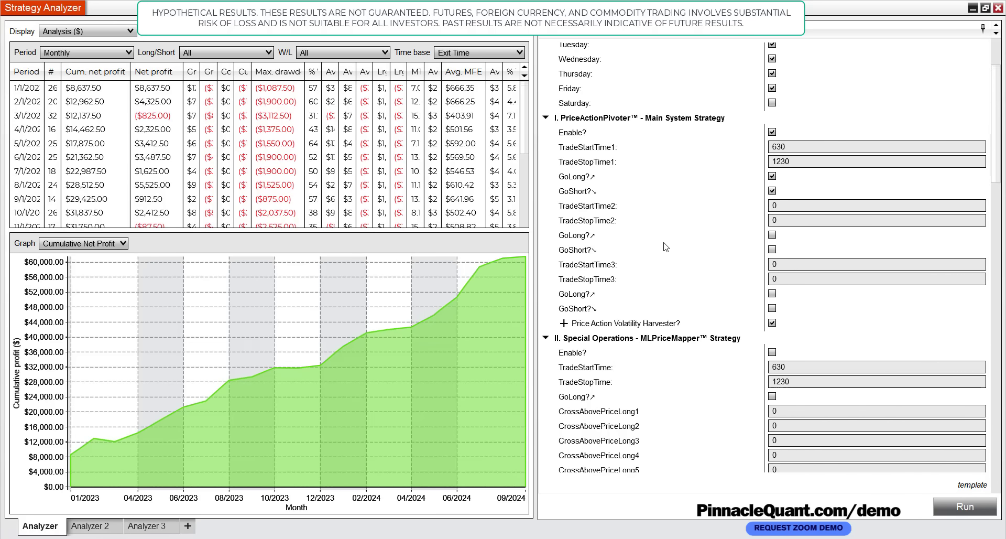
scroll("down", 3)
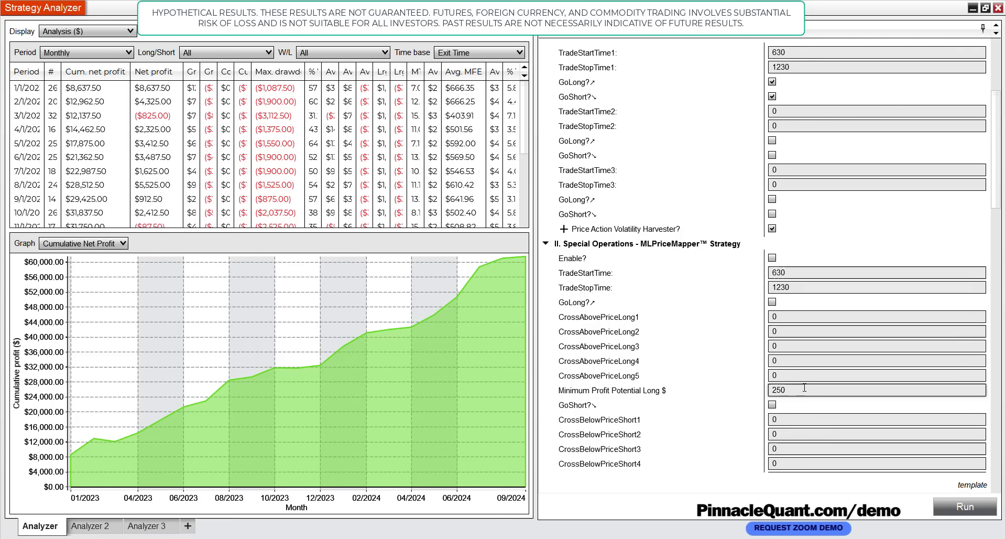
mouse_move(535, 401)
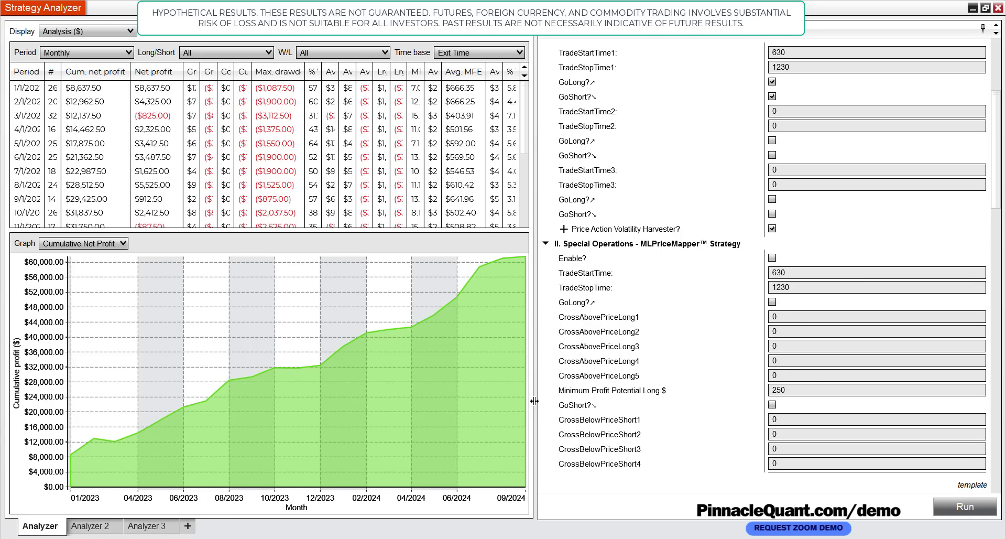
left_click(87, 30)
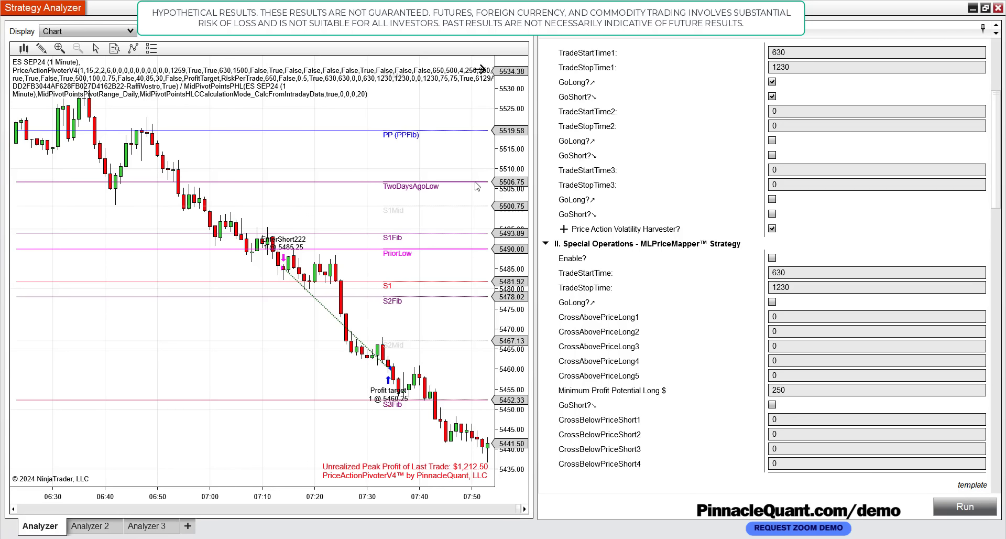
mouse_move(278, 455)
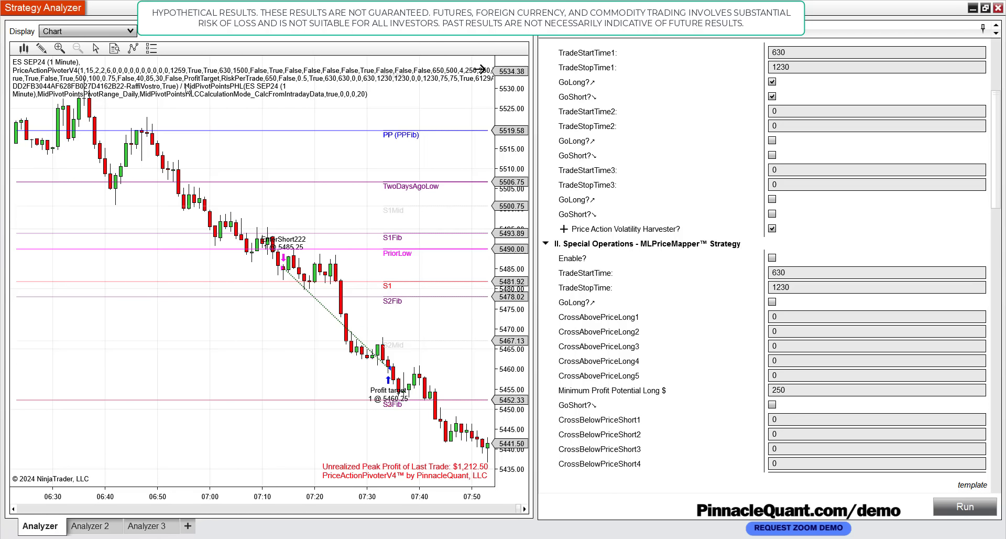
mouse_move(195, 131)
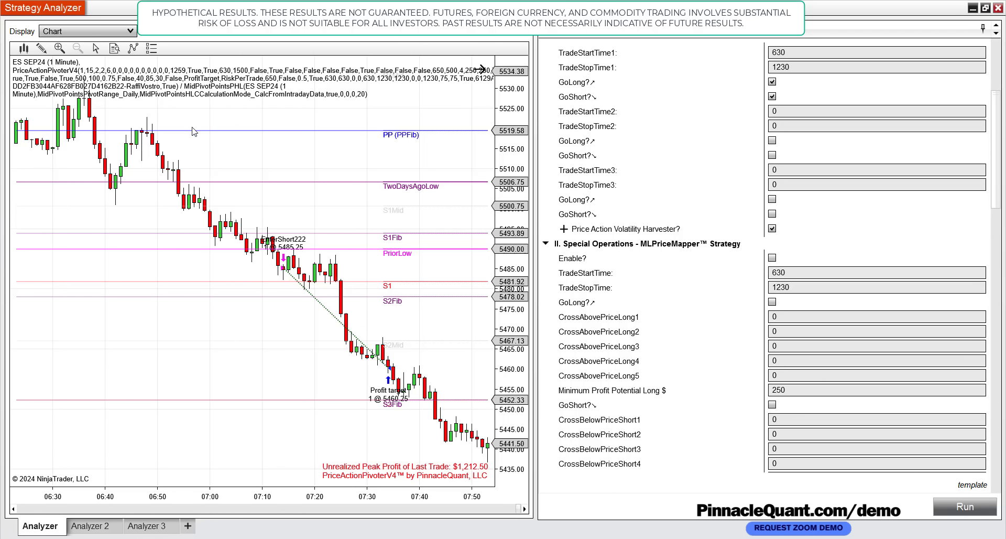
mouse_move(507, 177)
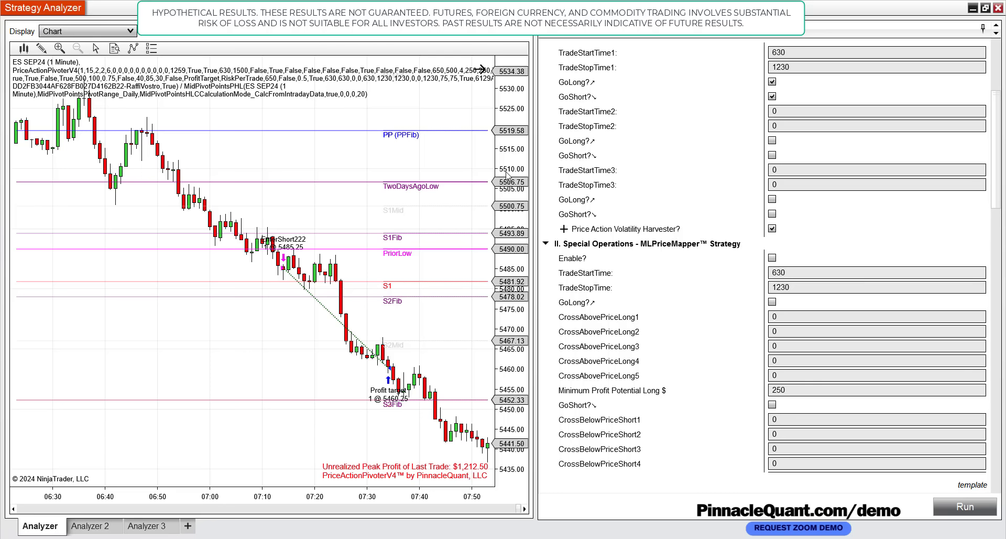
mouse_move(507, 176)
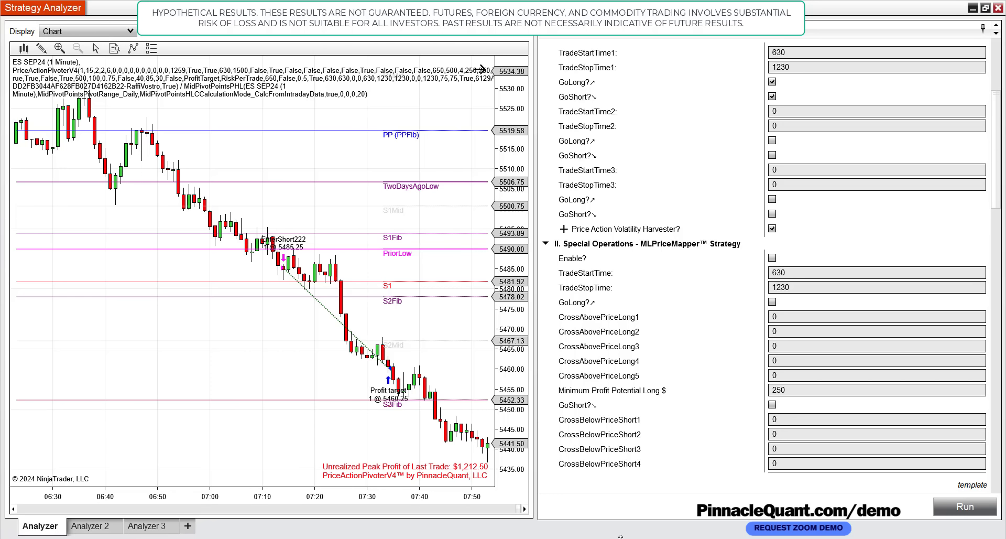
mouse_move(985, 489)
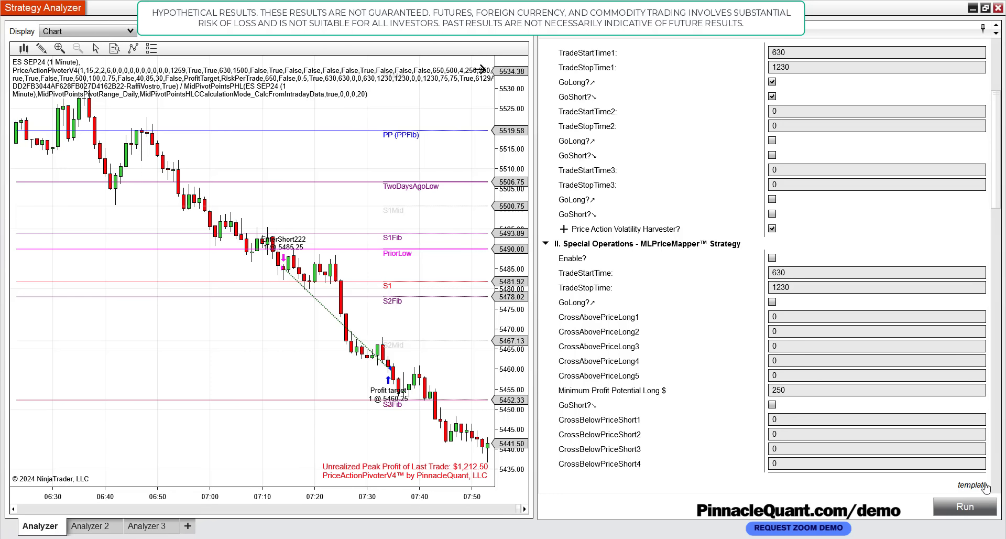
Look over the backtest trades plotted on the ES SEP24 one-minute chart with pivot levels.
scroll("down", 3)
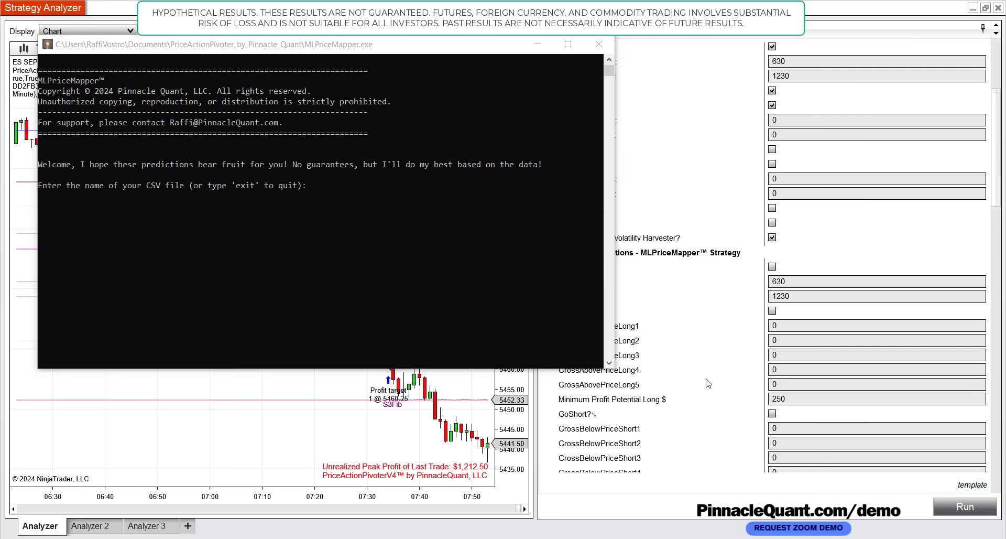
Bring up the Analyzer 3 tab with the BulkDataGrabber backtest settings on ES SEP24.
left_click(149, 526)
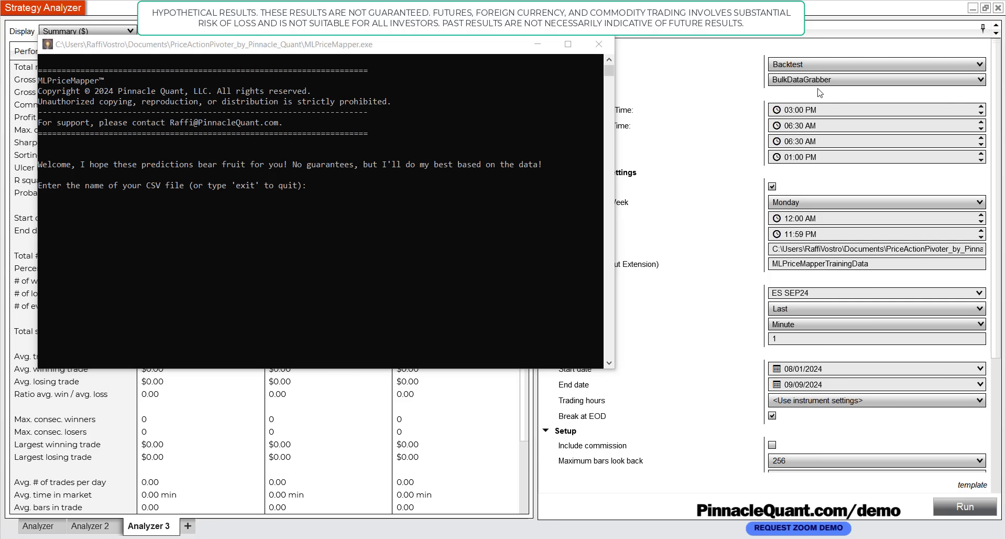
mouse_move(705, 128)
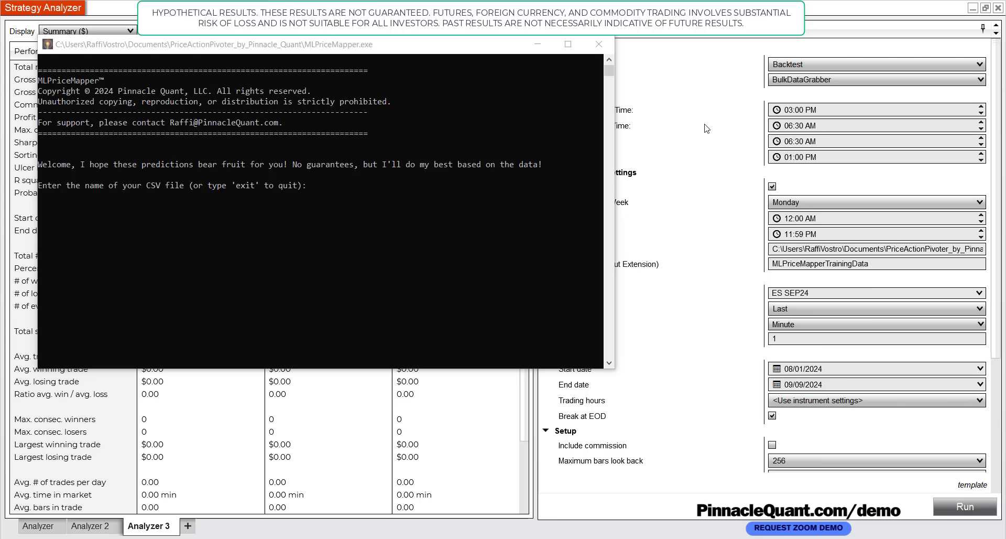
mouse_move(891, 205)
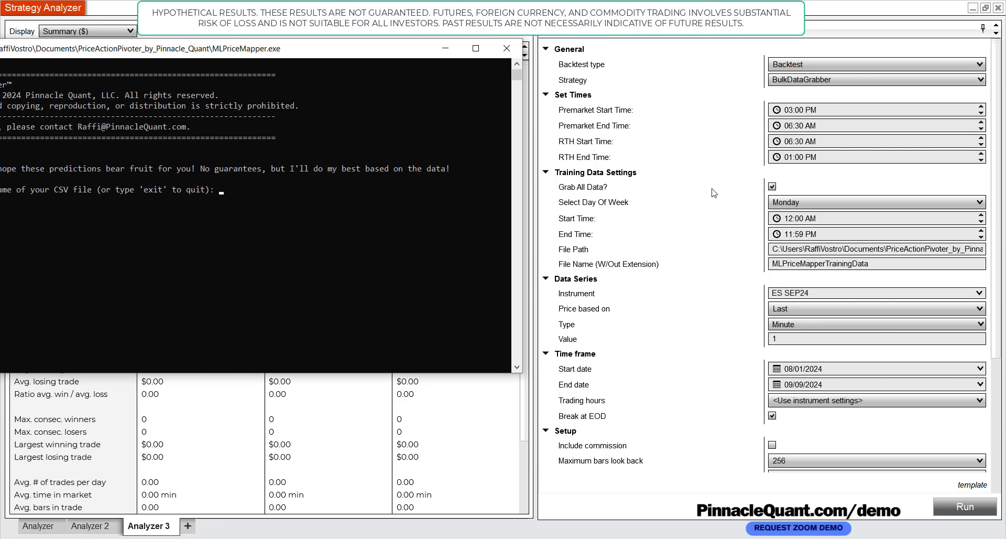
mouse_move(593, 377)
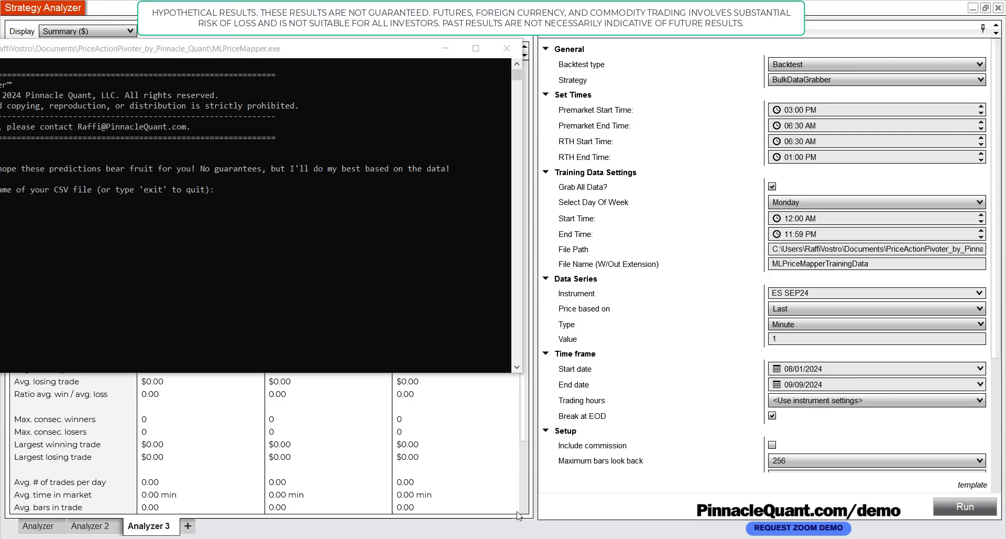
mouse_move(527, 459)
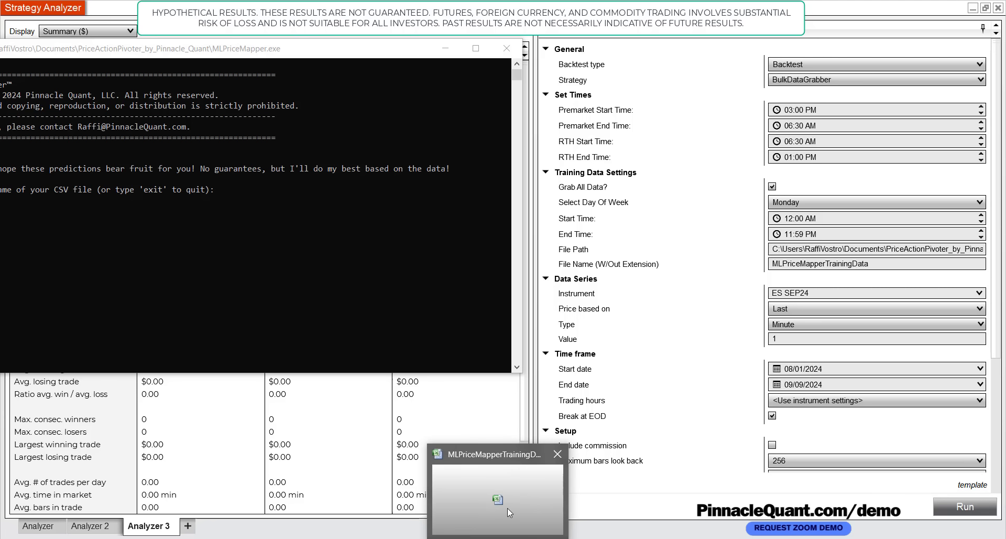
Enter MLPriceMapperTrainingData_ES_09_24_6_27A_09092024183458.csv at the prompt to run the LSTM forecast.
left_click(497, 499)
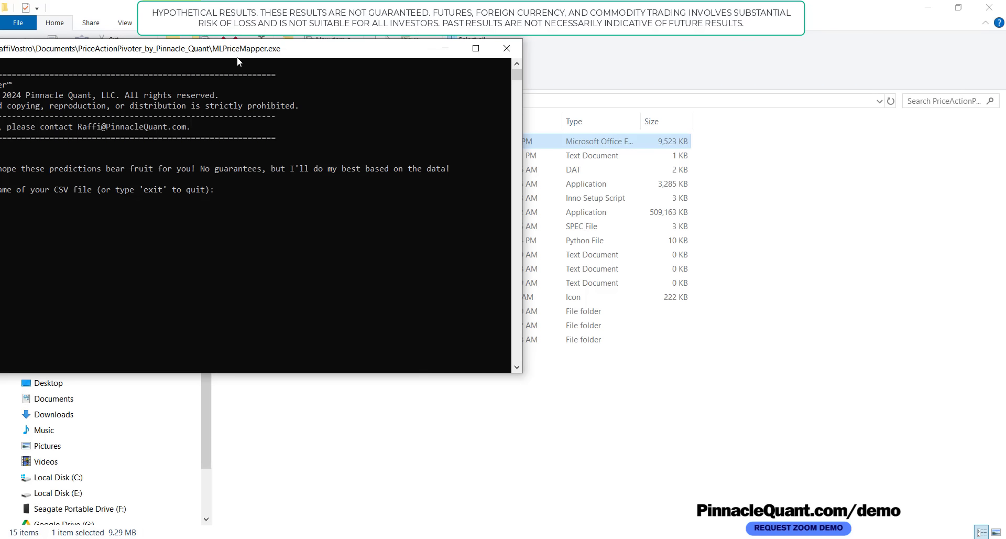
type("MLPriceMapperTrainingData_ES_09_24_6_27A_09092024183458")
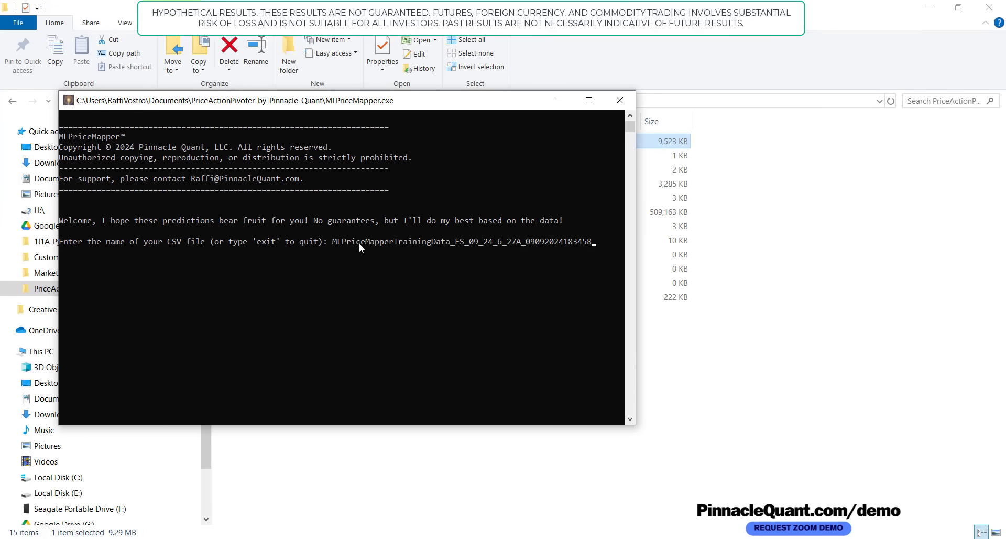
type(".csv")
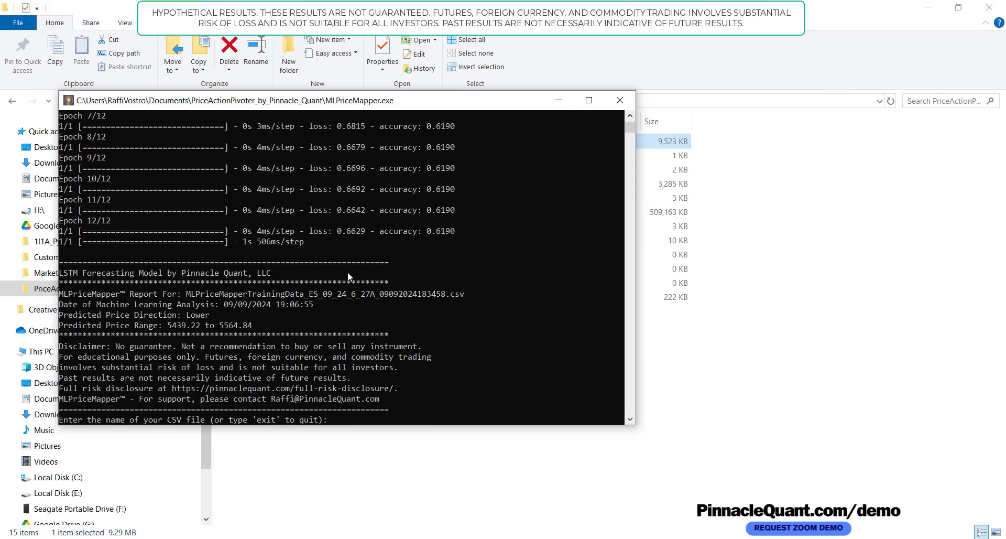
mouse_move(190, 323)
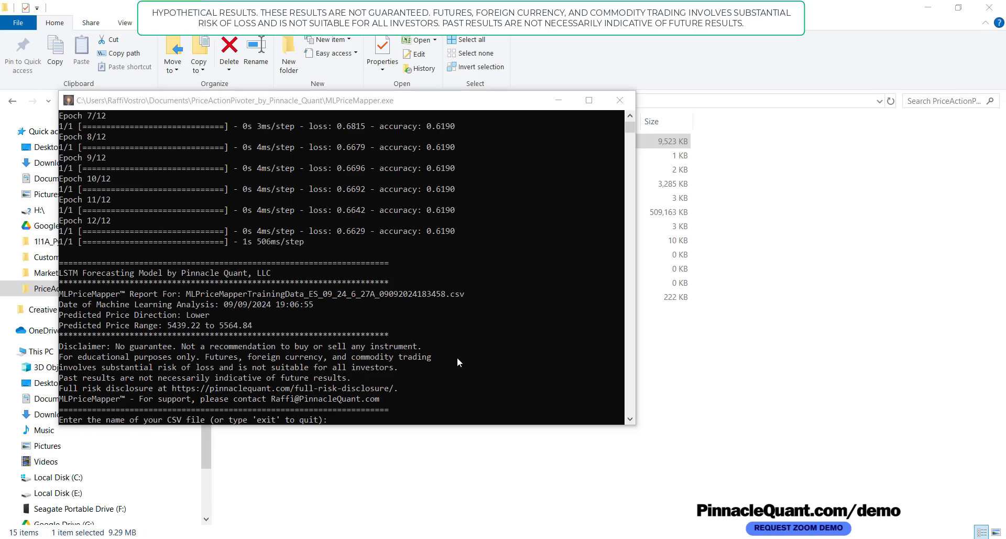
mouse_move(787, 388)
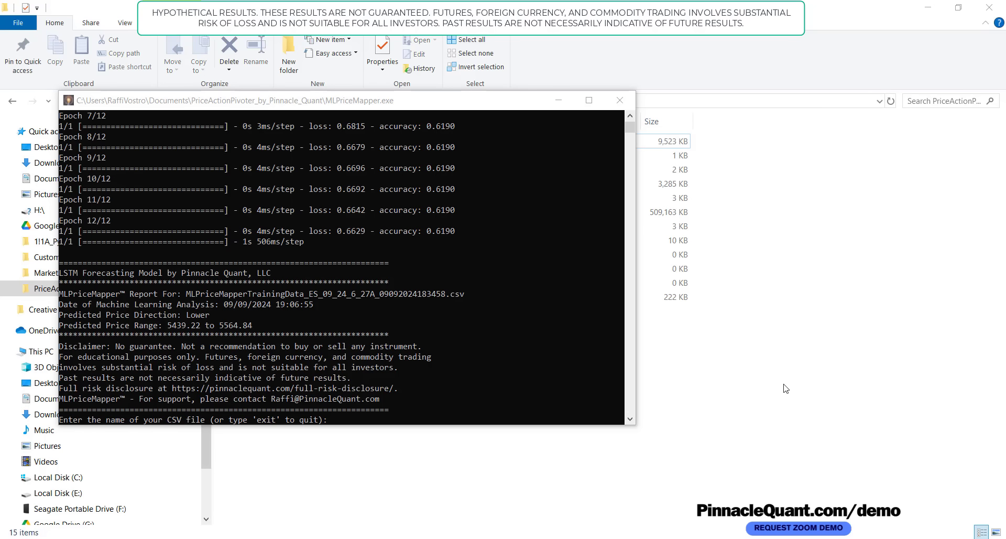
mouse_move(645, 395)
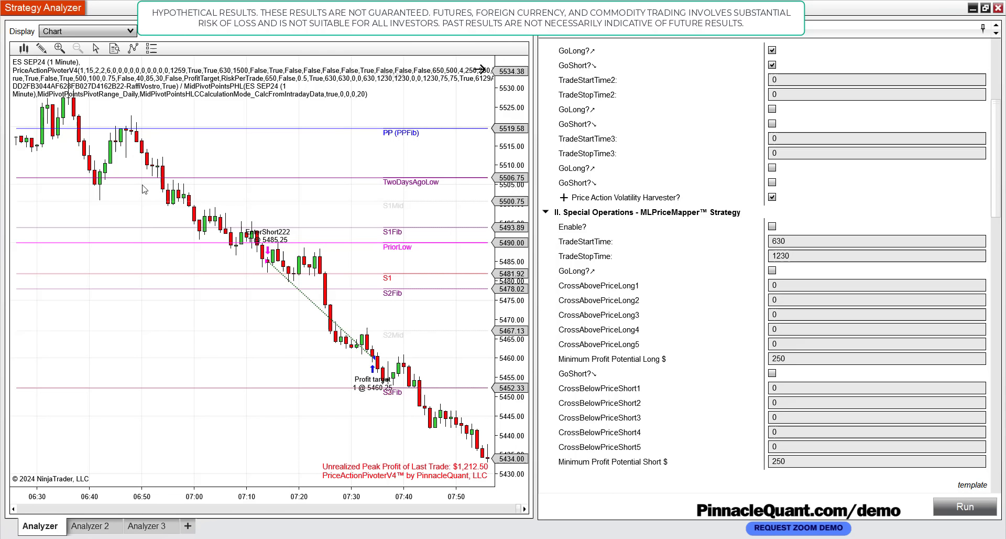
mouse_move(345, 266)
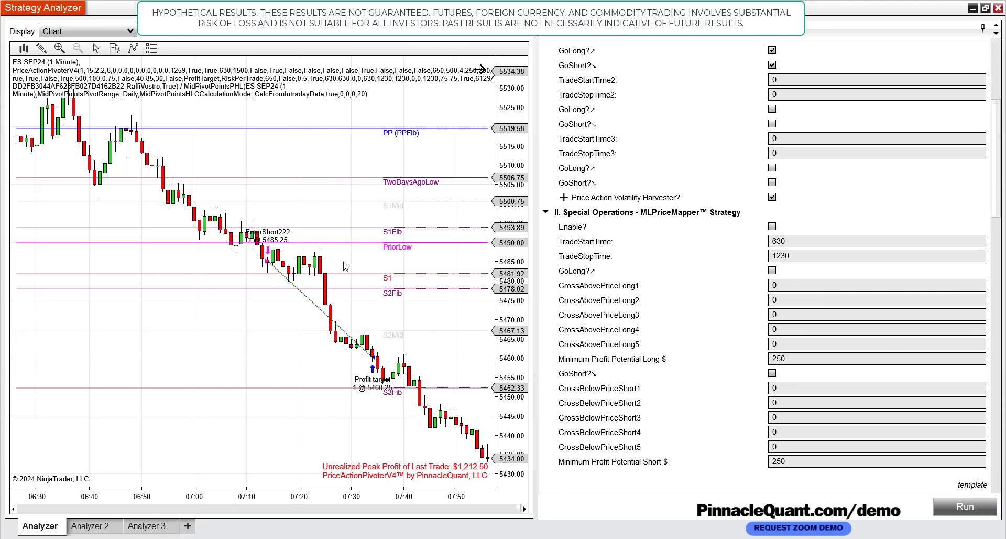
mouse_move(356, 178)
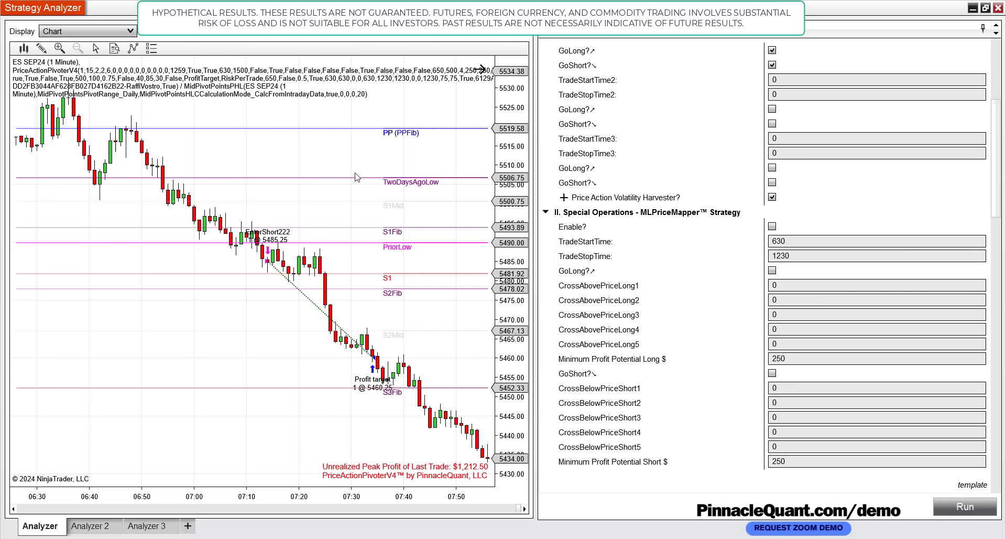
mouse_move(417, 346)
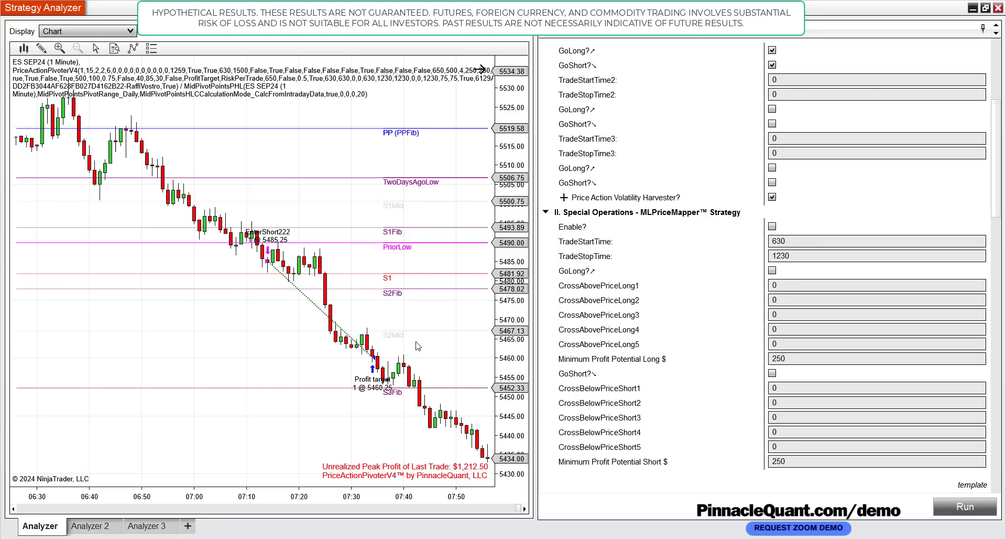
mouse_move(419, 337)
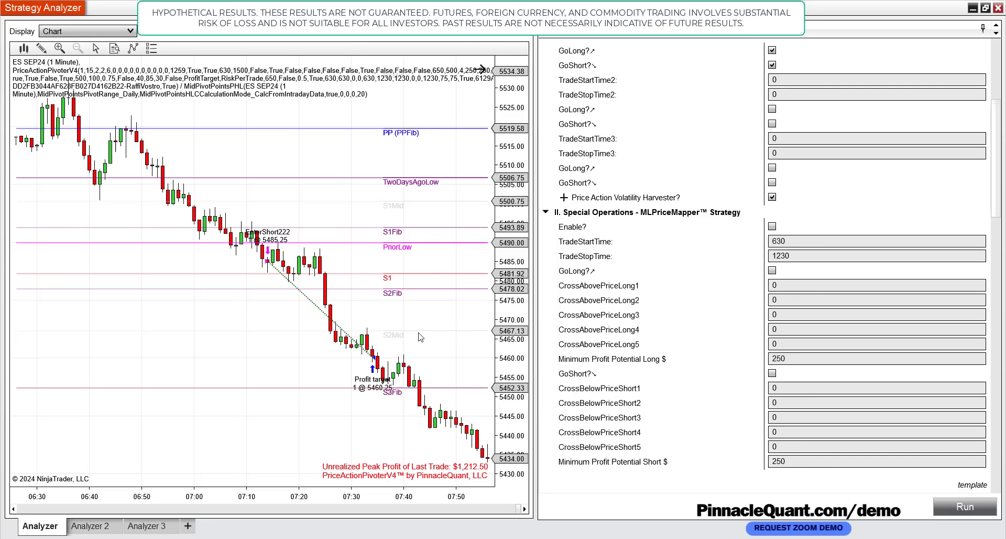
mouse_move(539, 530)
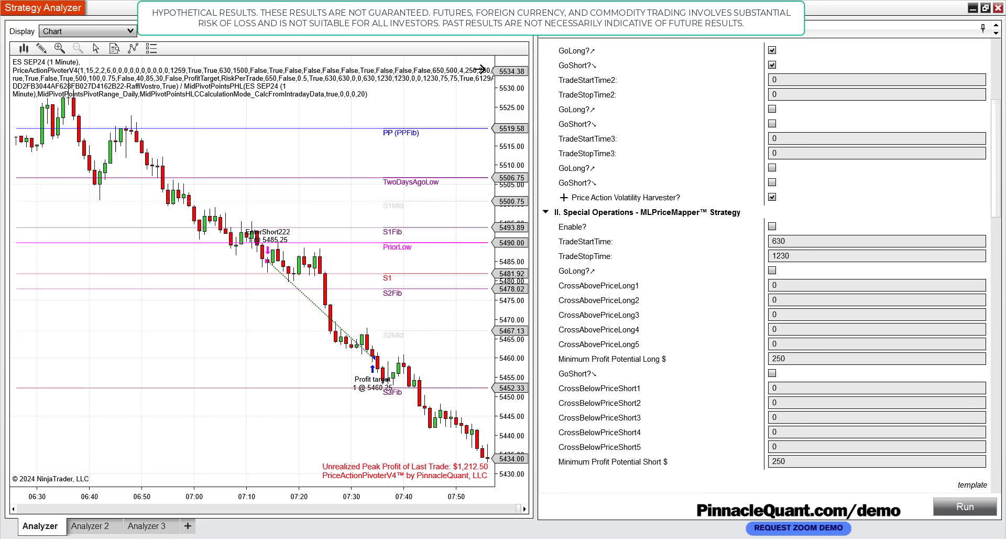
Under Special Operations, set CrossBelowPriceShort1 to 5475 and commit it.
scroll("down", 3)
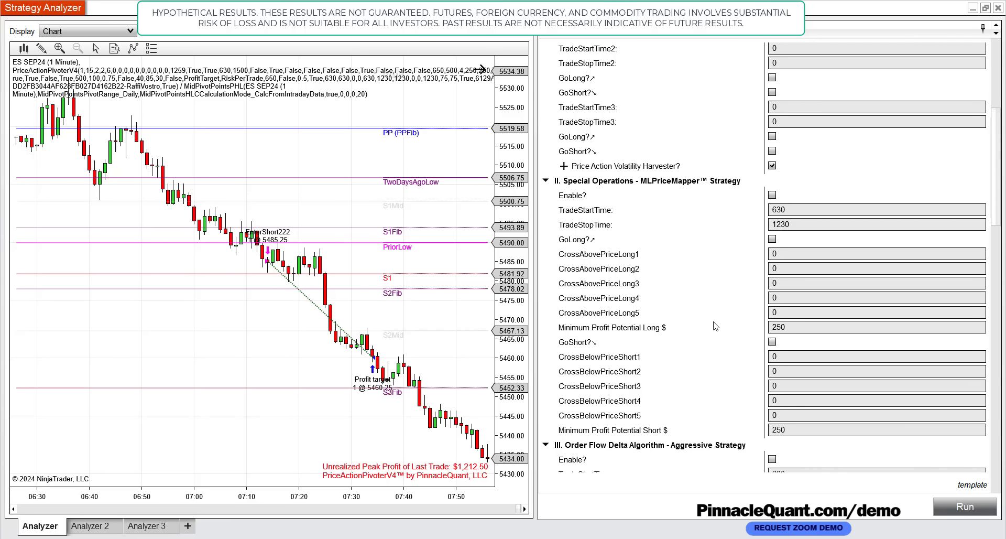
mouse_move(418, 302)
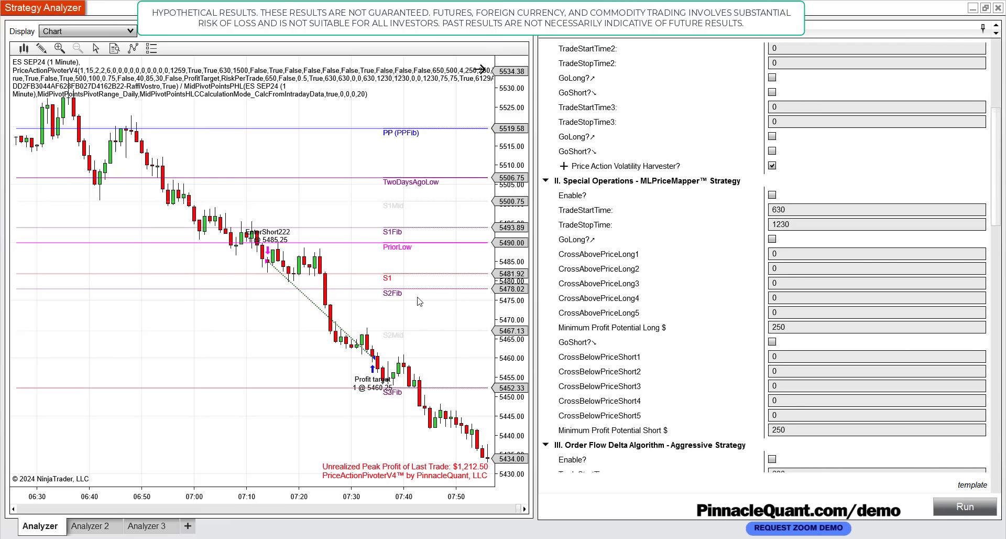
mouse_move(488, 292)
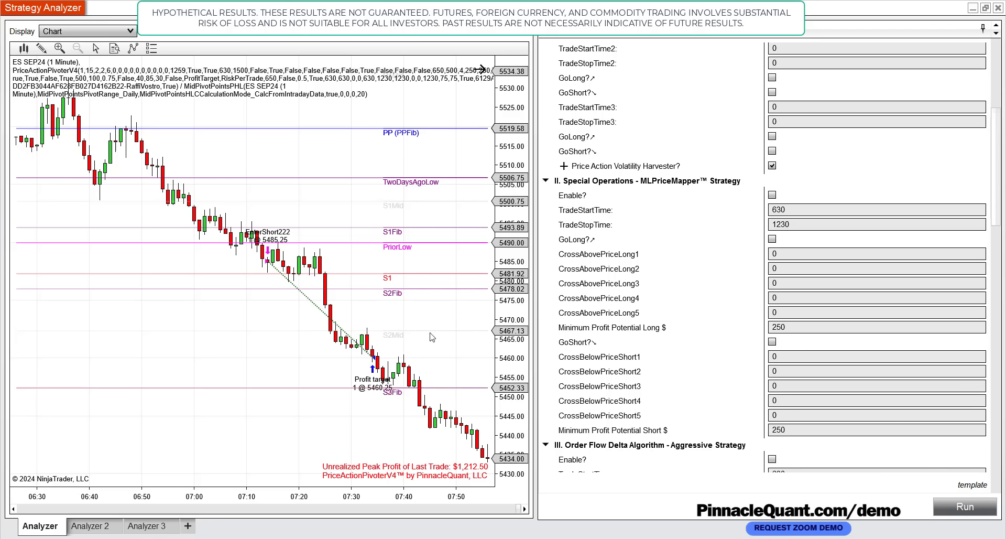
left_click(877, 357)
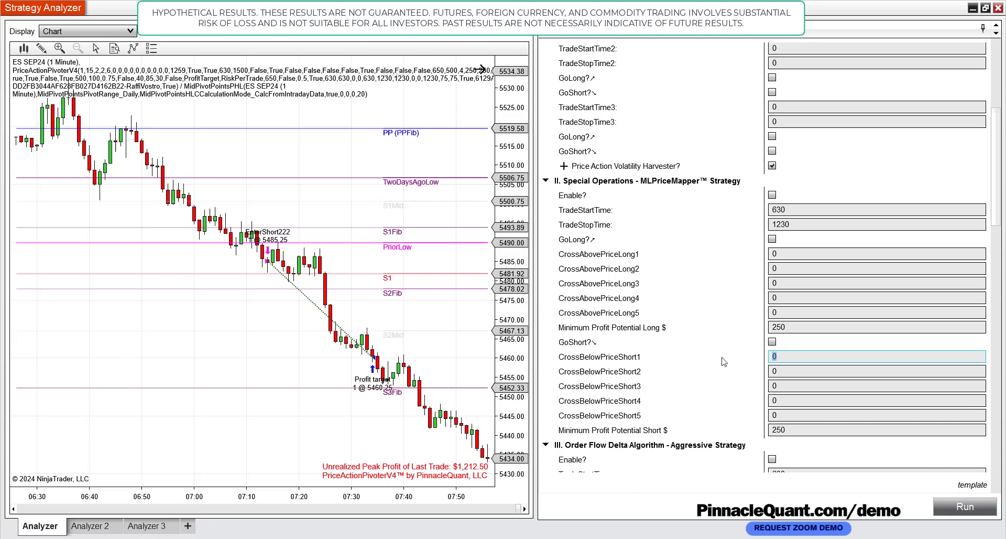
type("5475")
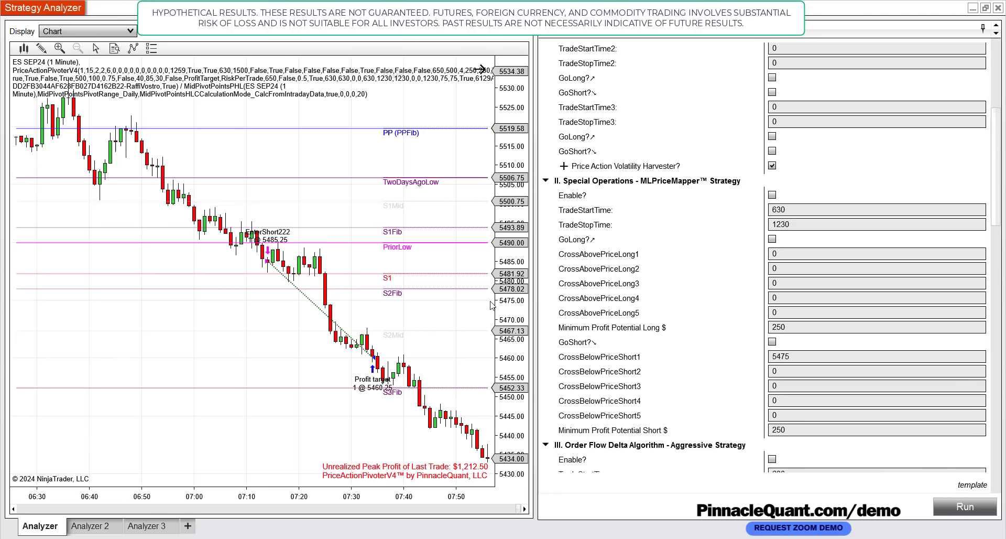
left_click(877, 327)
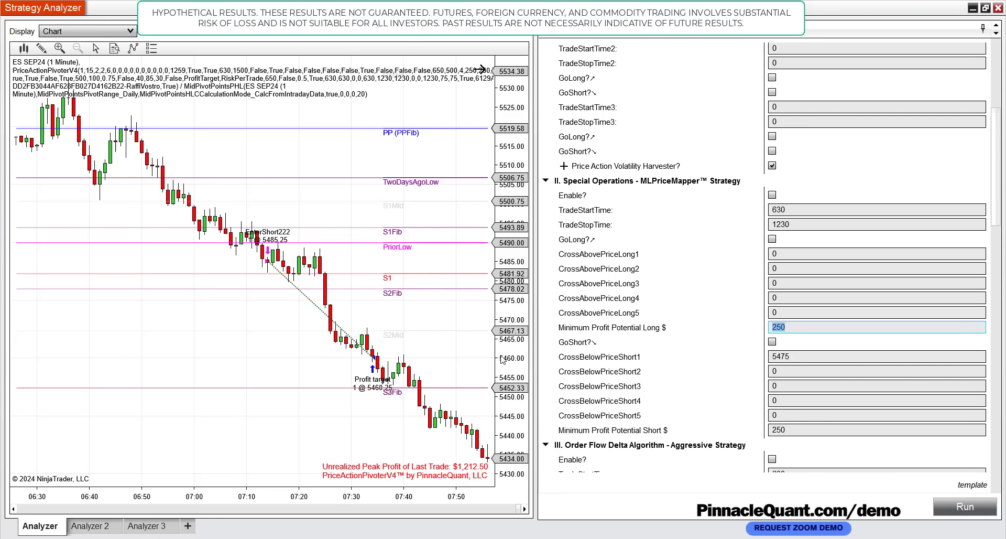
mouse_move(409, 305)
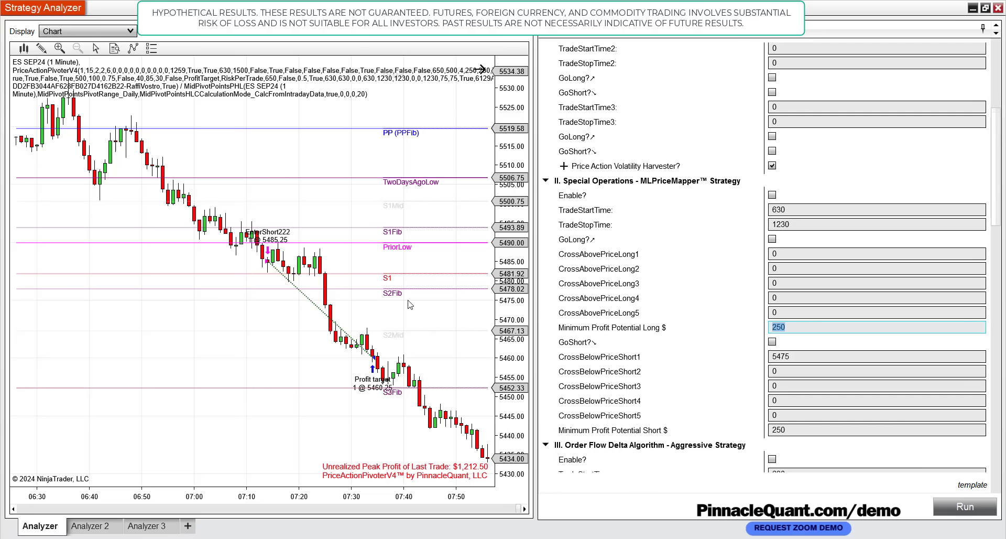
mouse_move(410, 309)
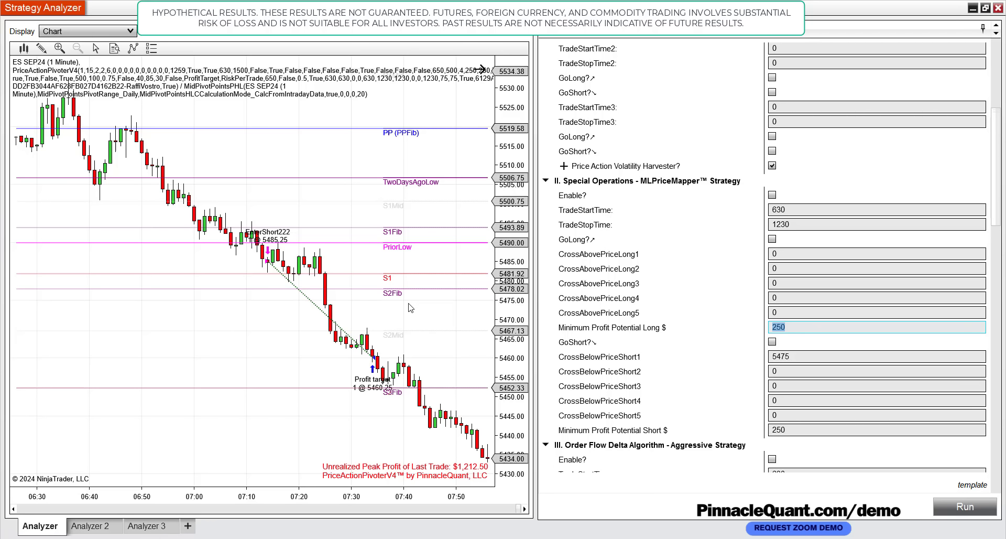
mouse_move(475, 336)
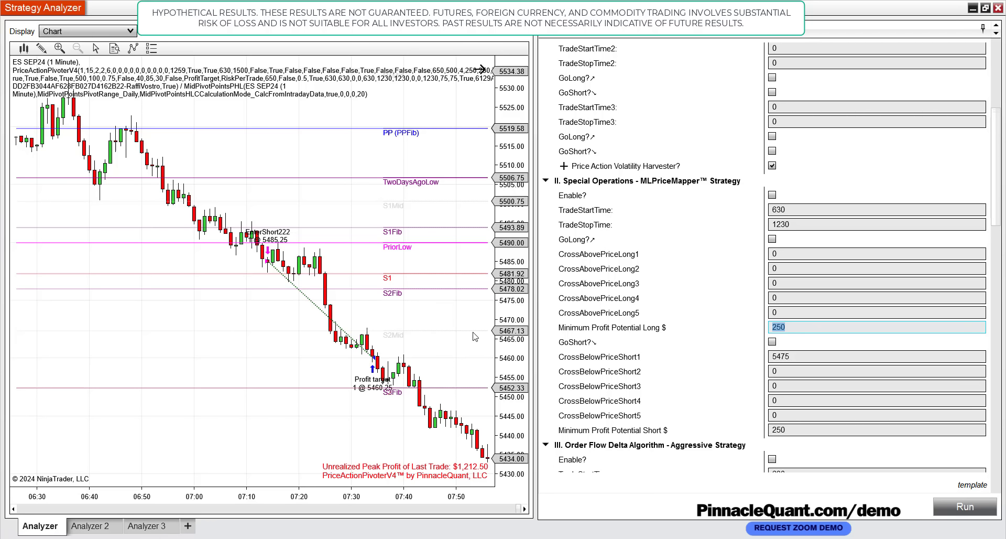
mouse_move(452, 338)
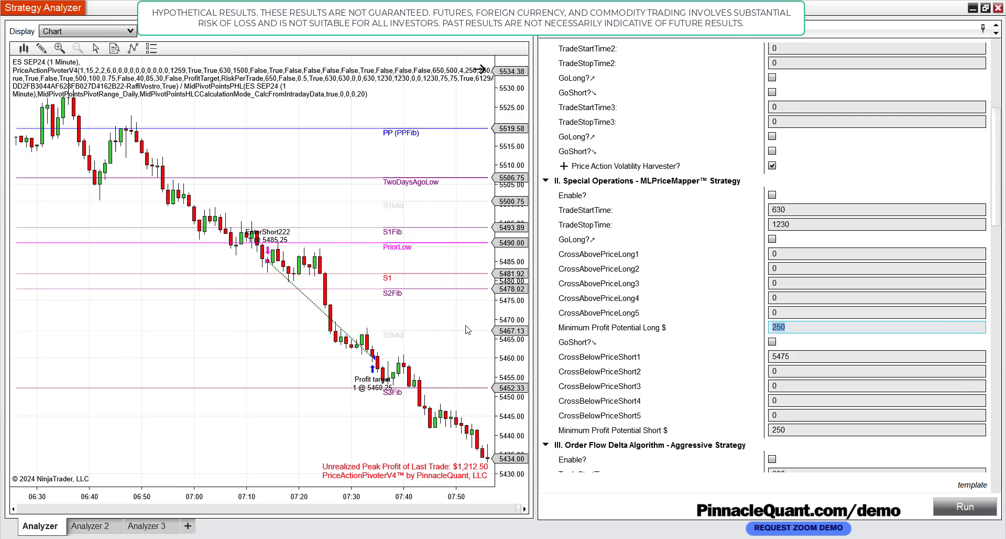
mouse_move(705, 407)
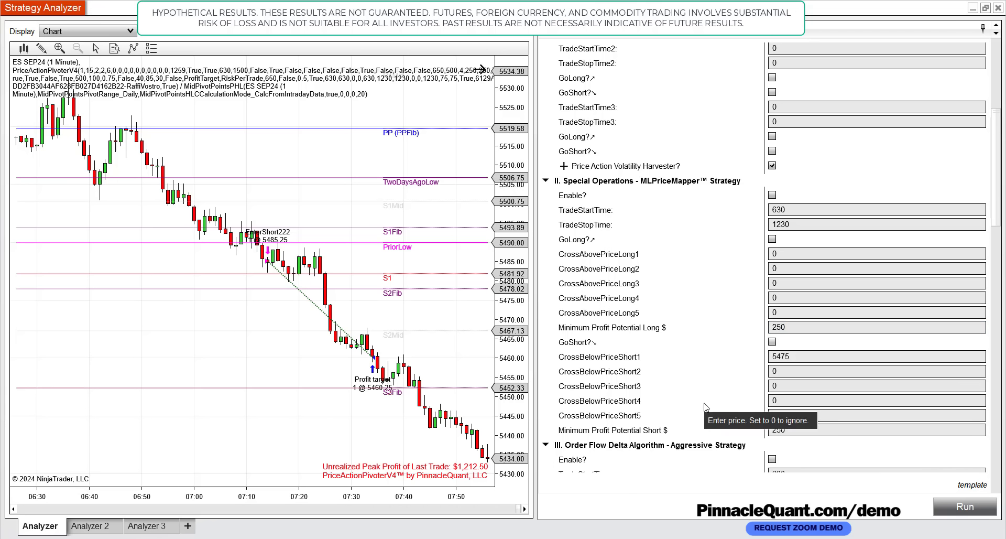
mouse_move(698, 353)
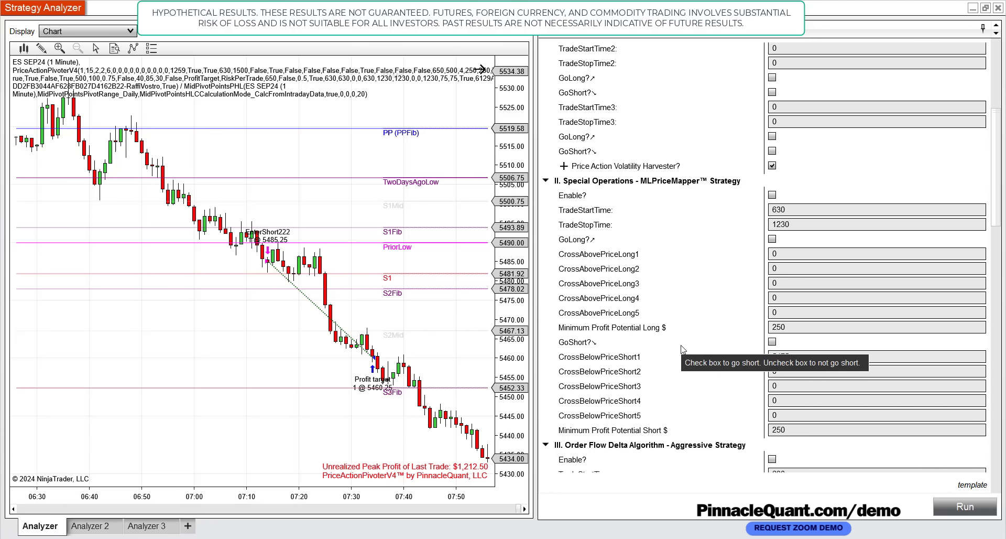
type("5475")
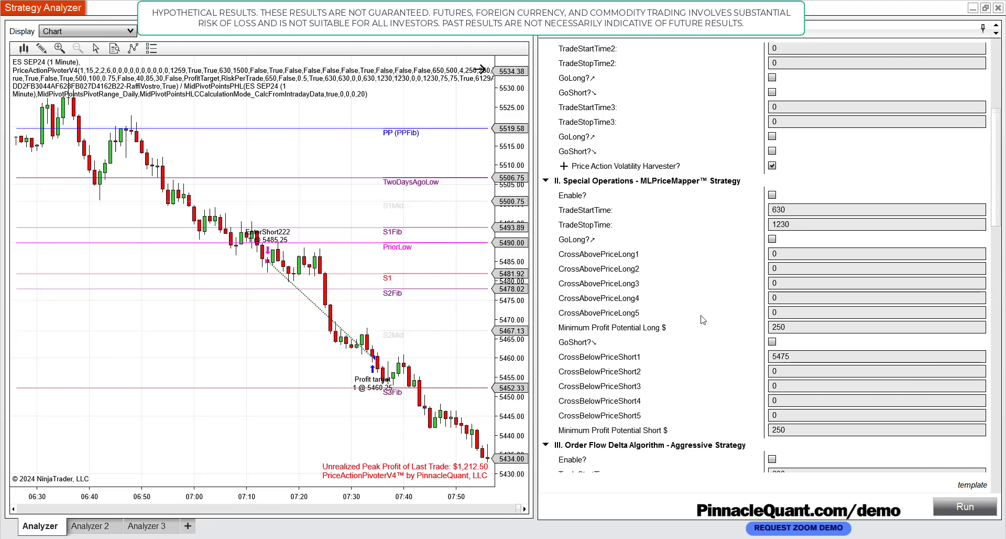
mouse_move(640, 288)
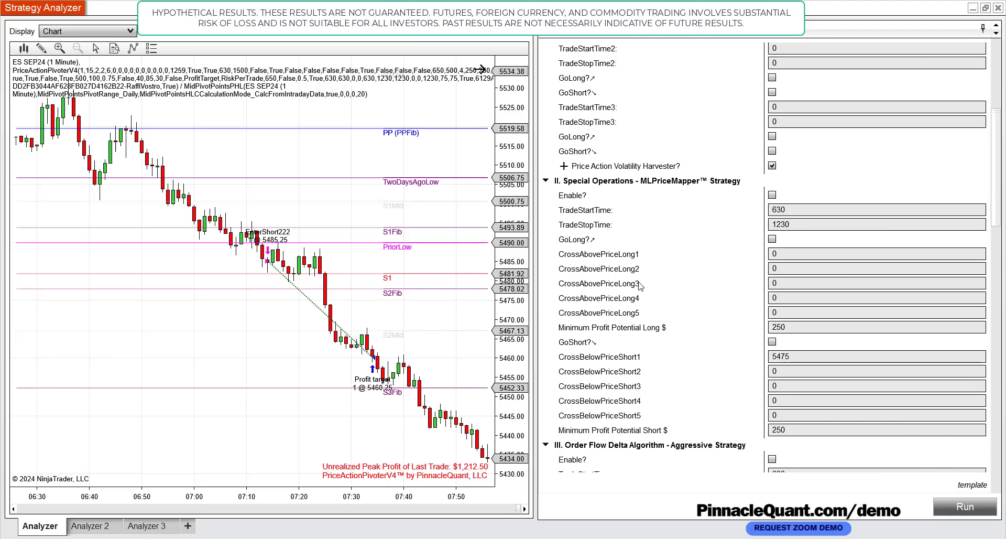
scroll("down", 3)
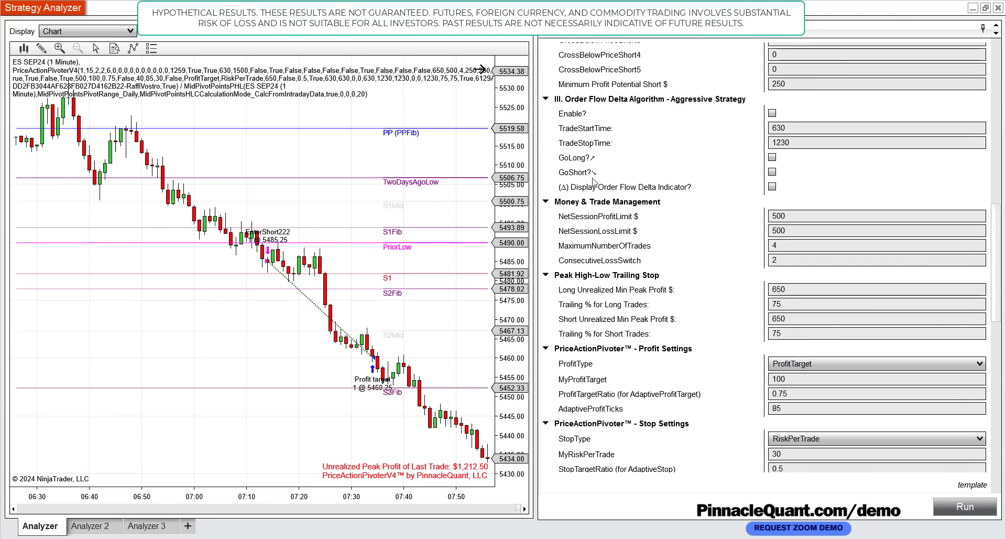
mouse_move(564, 284)
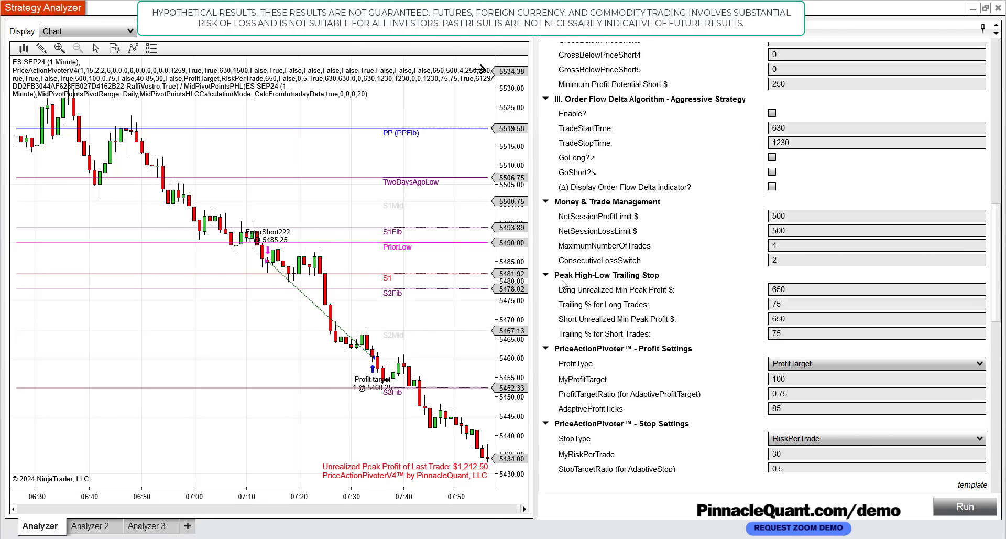
mouse_move(698, 277)
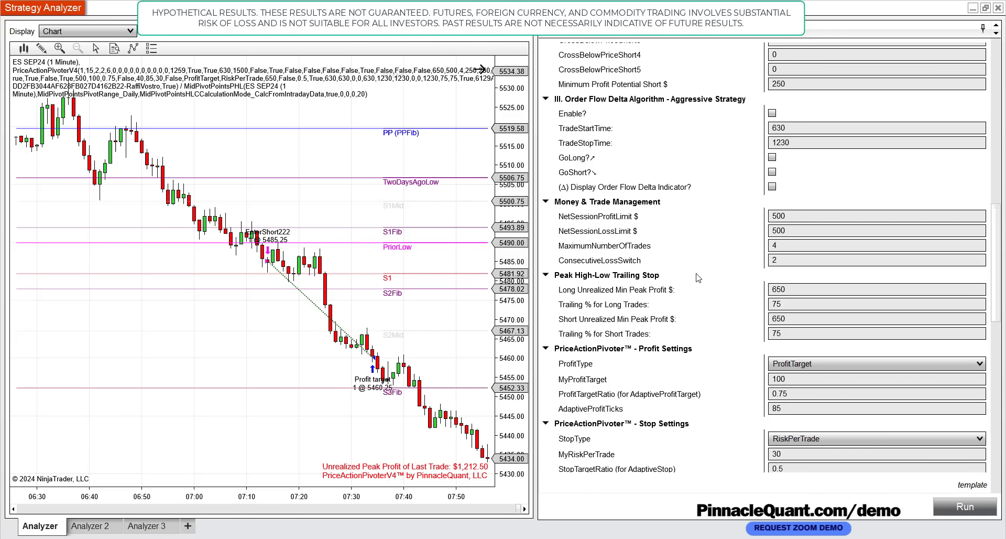
Scroll the strategy settings to the $500 session limits, four-trade maximum and 30 risk-per-trade stop.
scroll("down", 3)
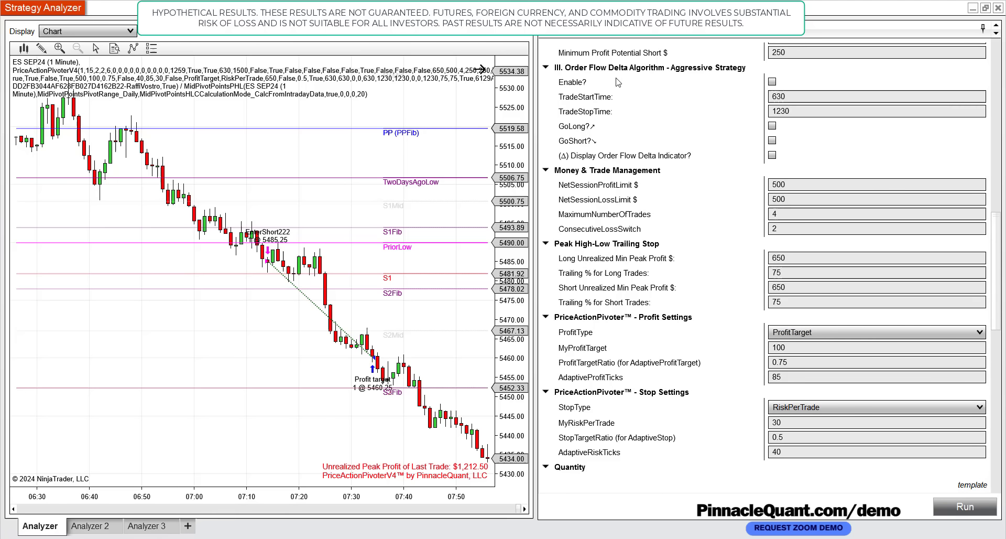
mouse_move(725, 112)
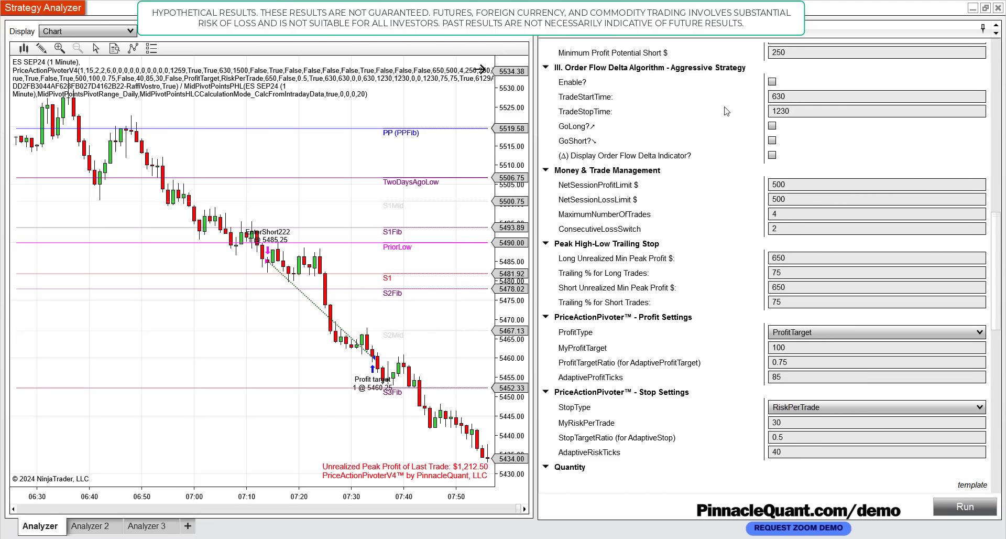
mouse_move(713, 123)
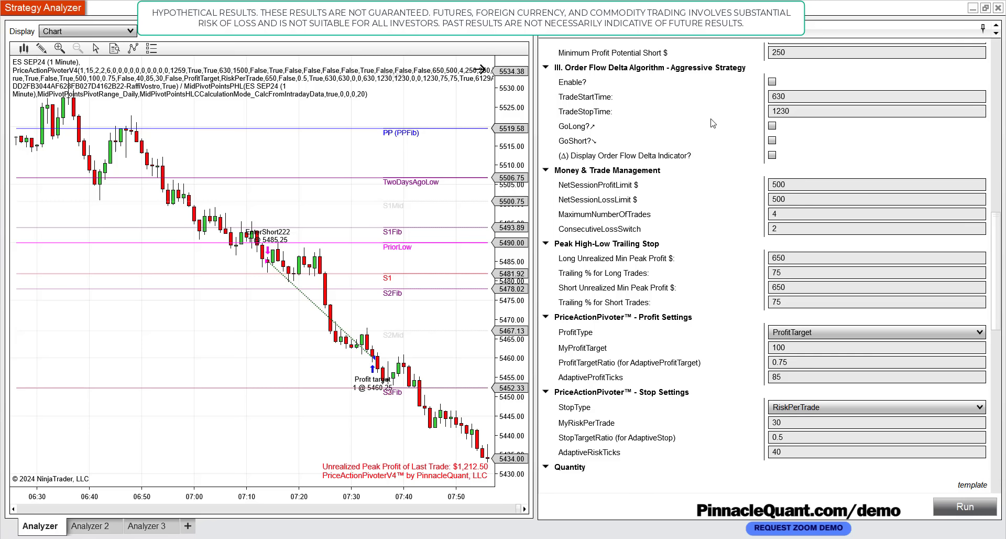
mouse_move(604, 73)
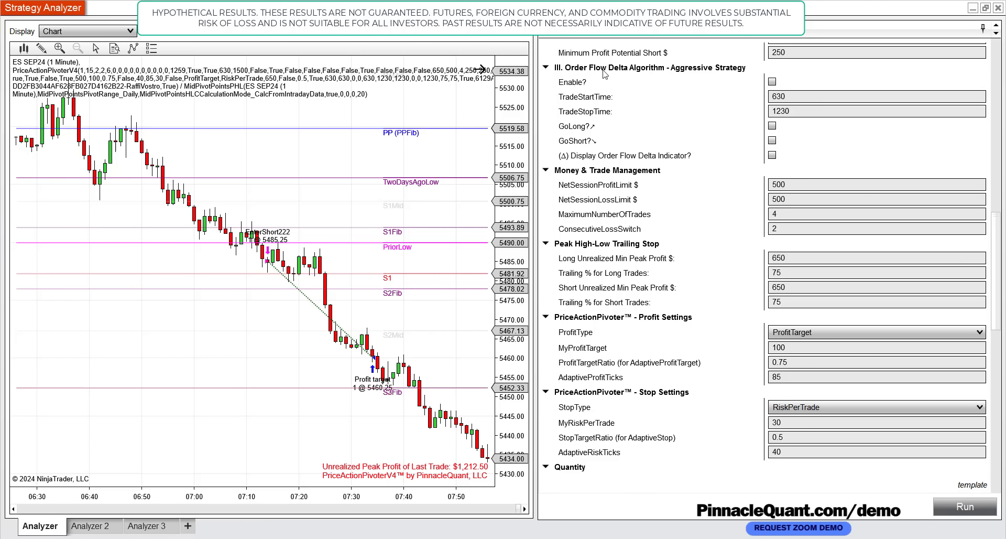
mouse_move(640, 141)
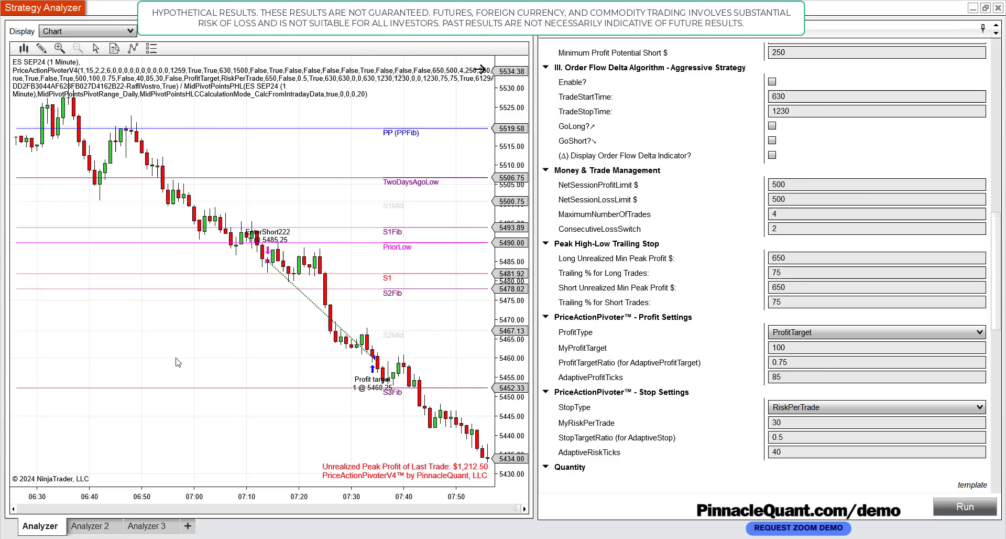
mouse_move(143, 338)
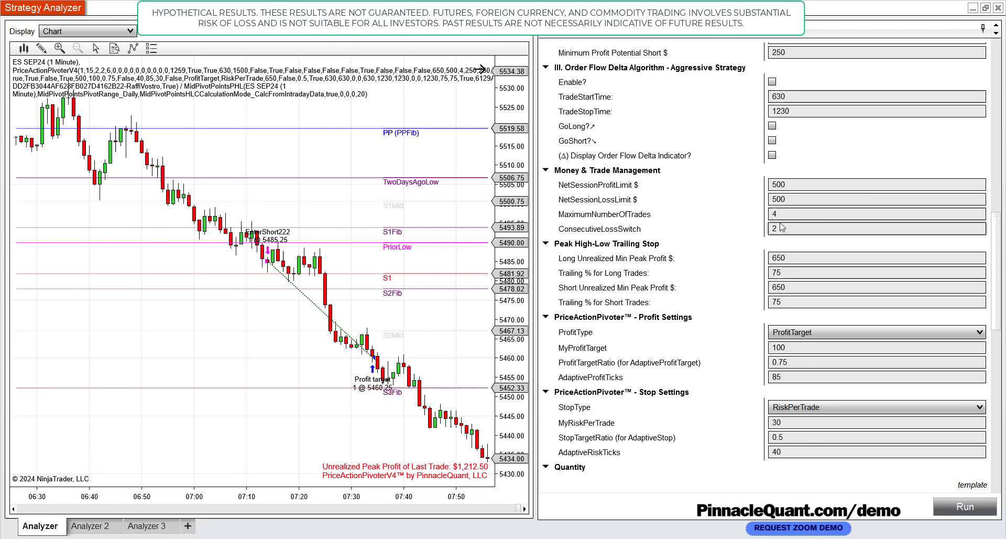
left_click(873, 228)
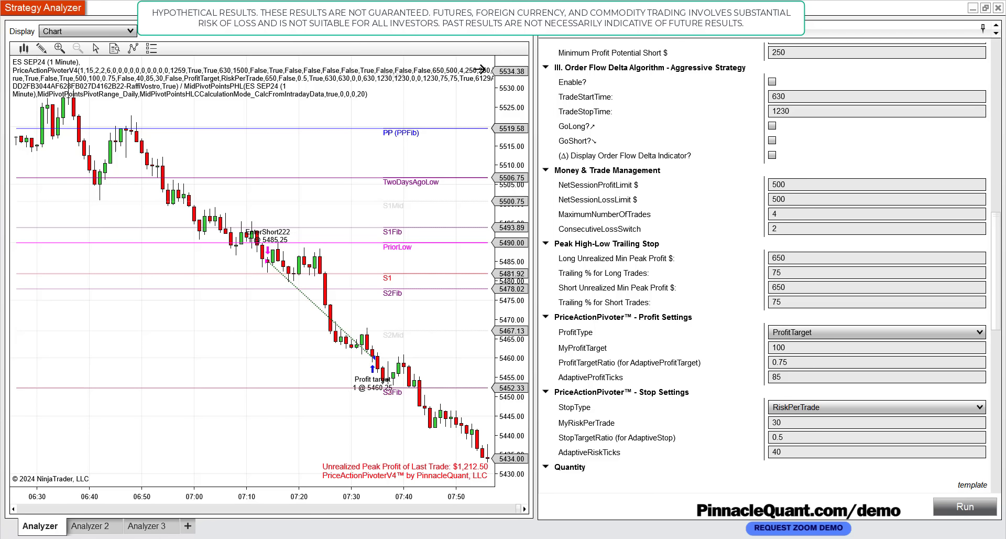
mouse_move(653, 107)
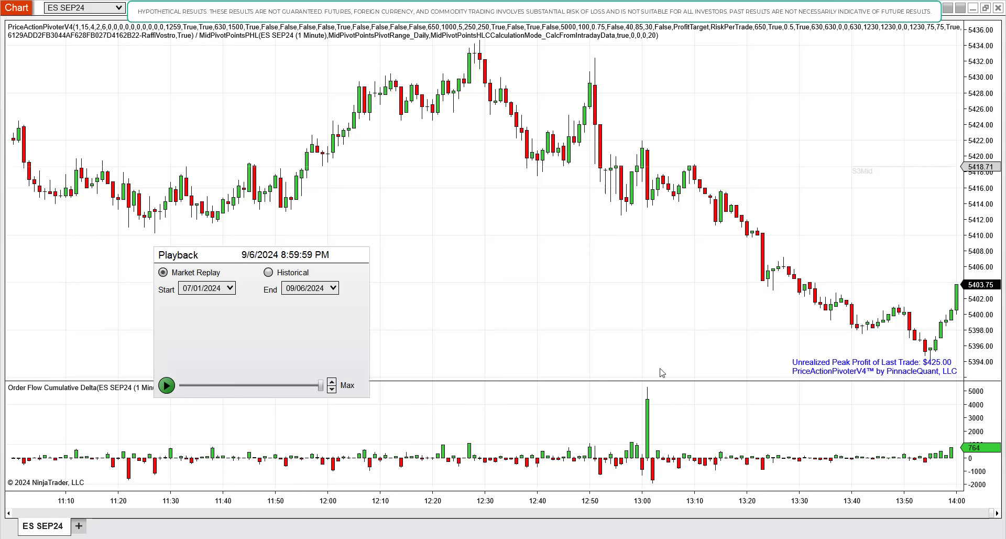
right_click(661, 373)
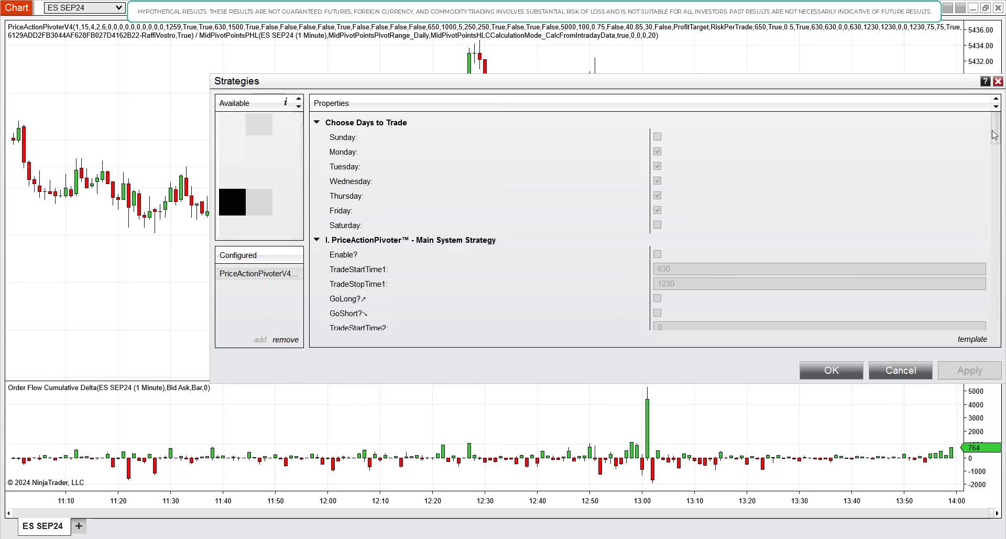
scroll("down", 3)
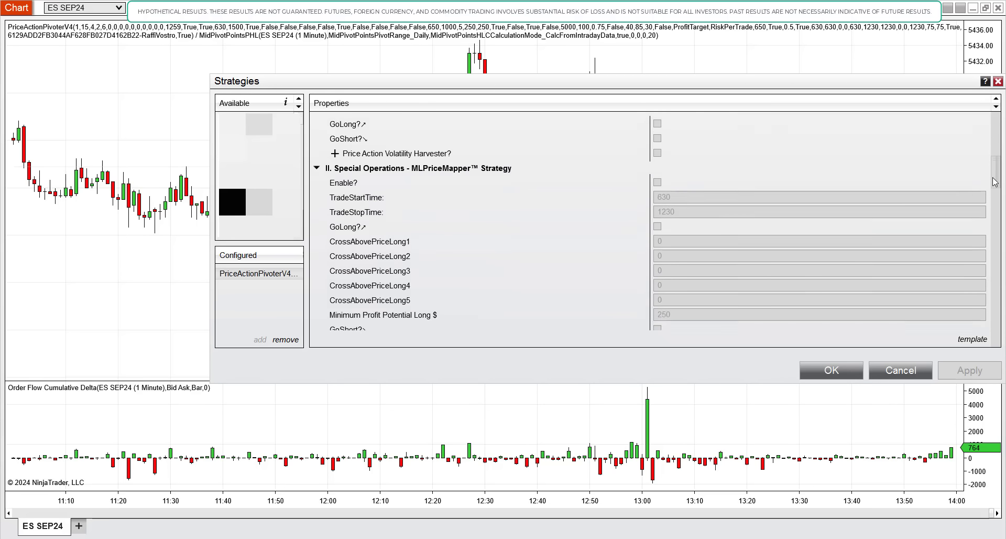
scroll("down", 3)
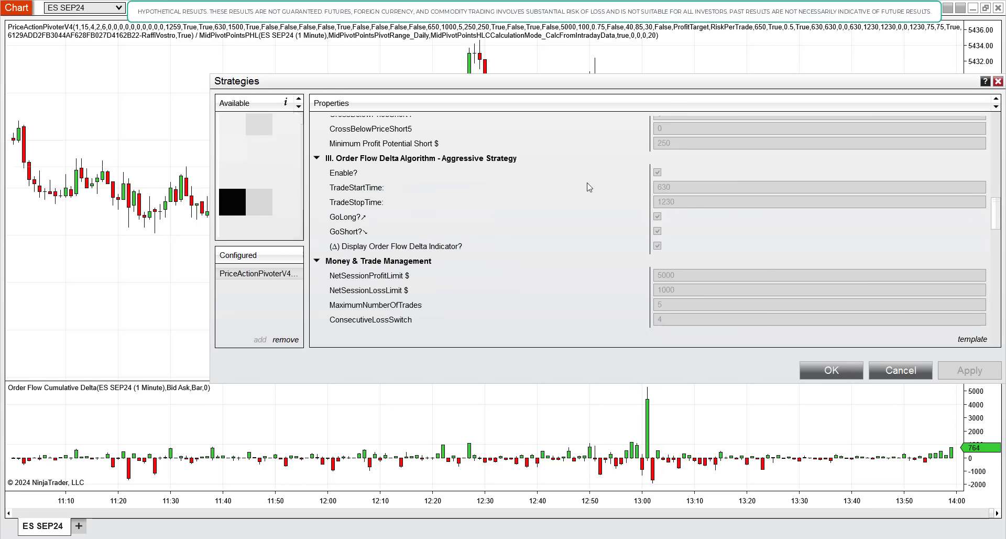
mouse_move(657, 214)
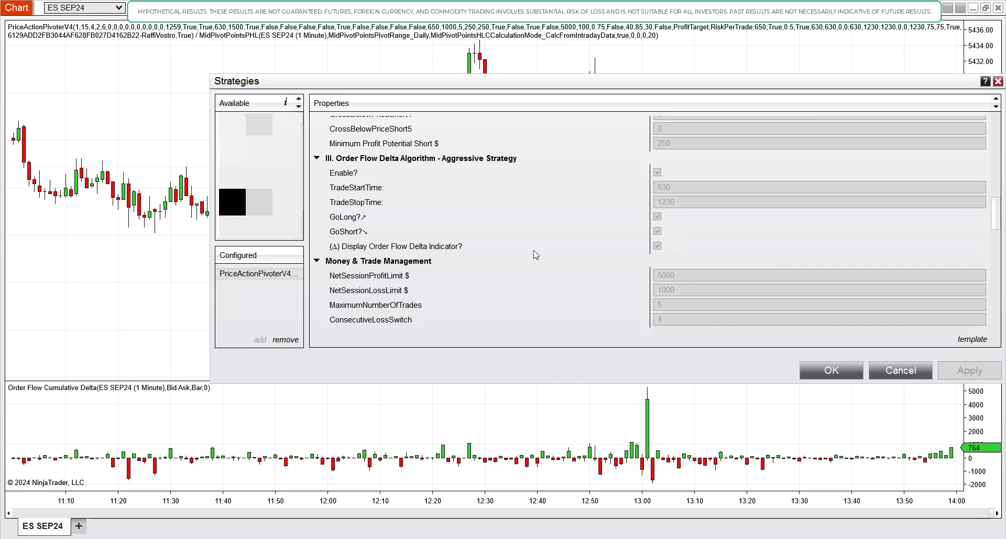
mouse_move(3, 398)
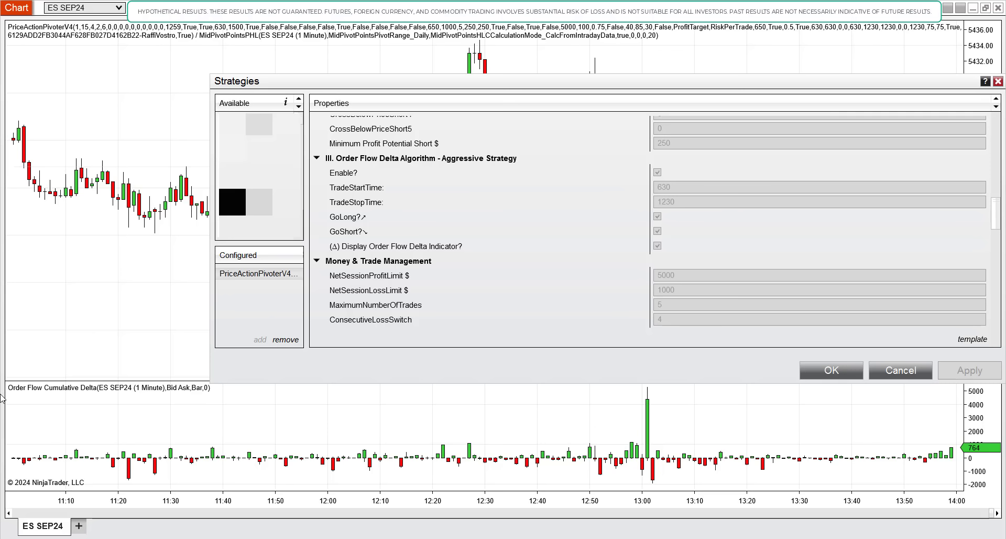
mouse_move(739, 259)
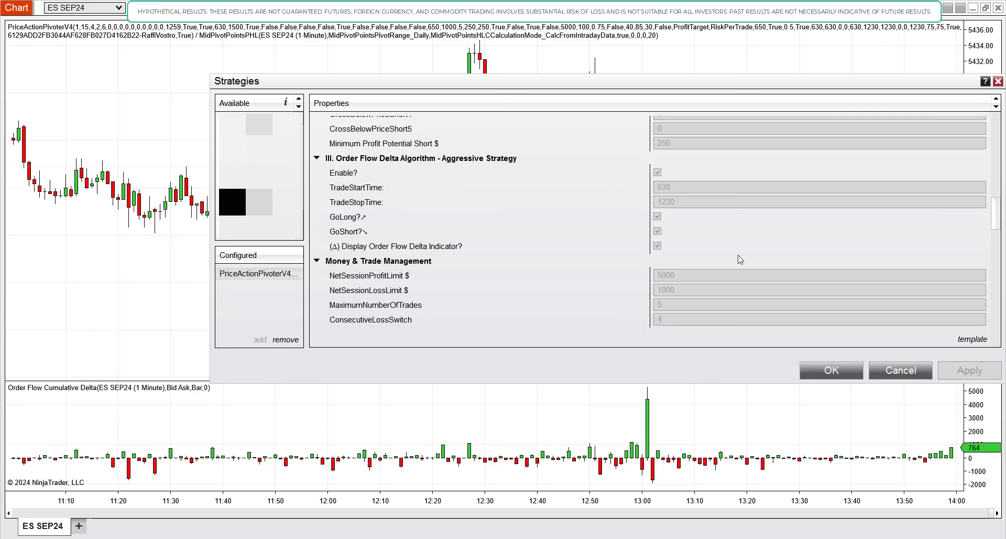
scroll("down", 3)
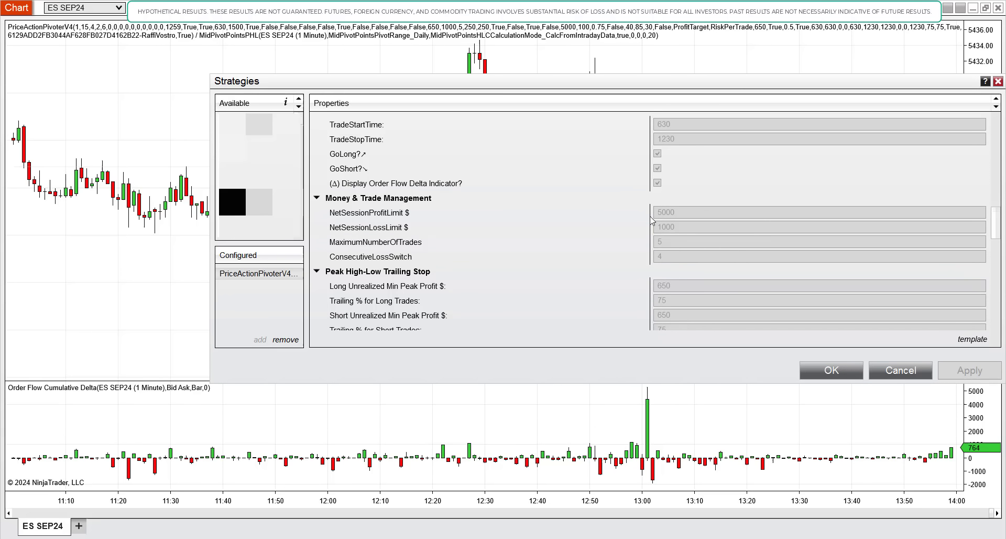
scroll("down", 3)
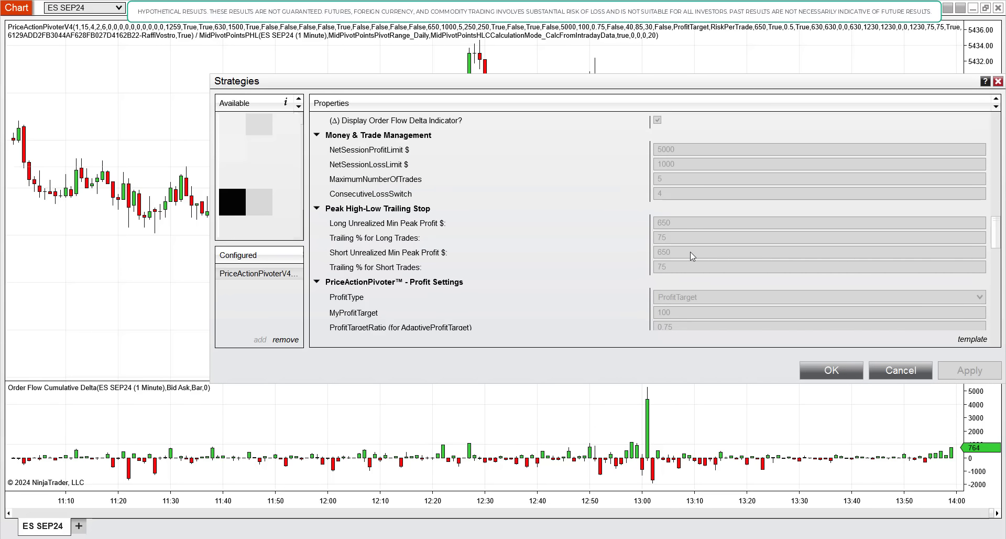
scroll("down", 3)
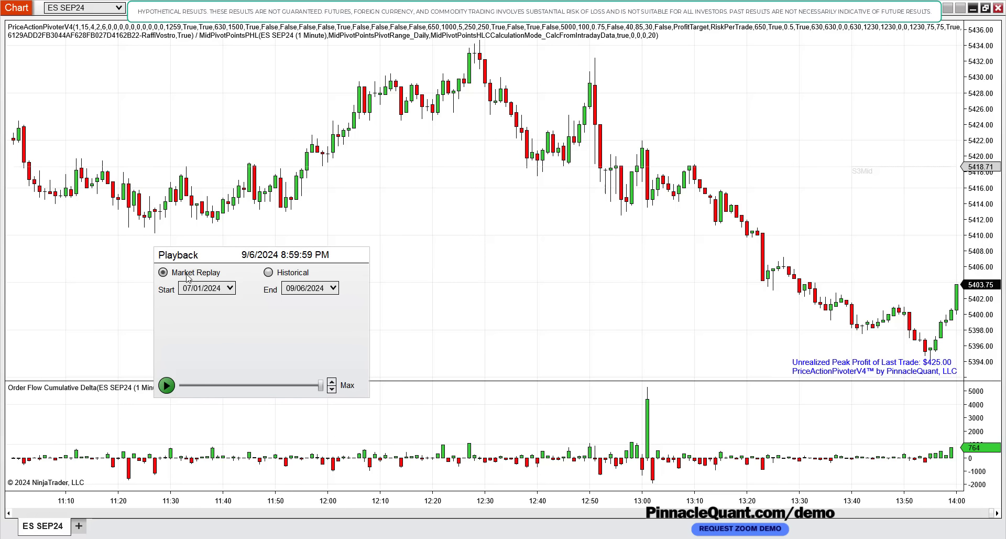
From the chart's context menu, open Strategy Performance for PriceActionPivoterV4 on ES SEP24.
left_click(203, 288)
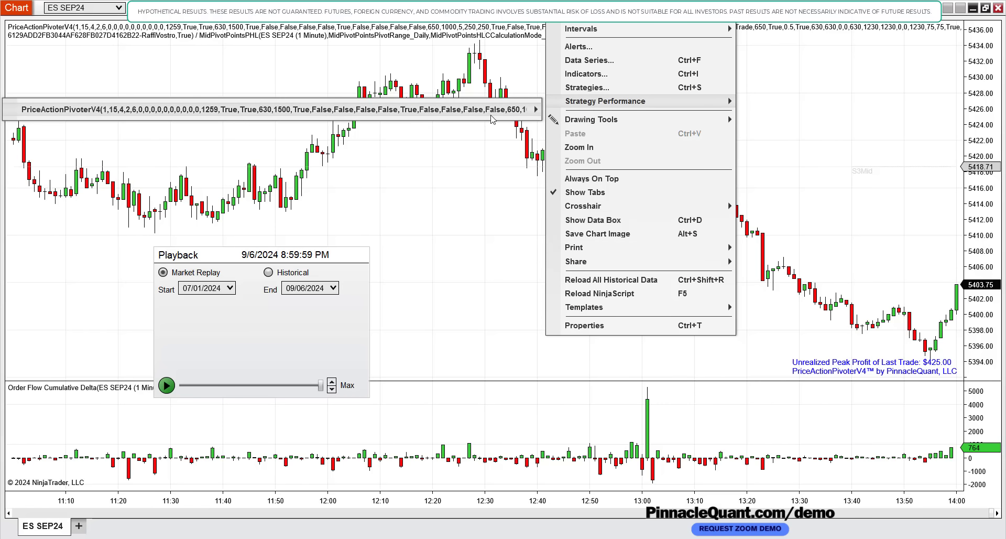
left_click(604, 101)
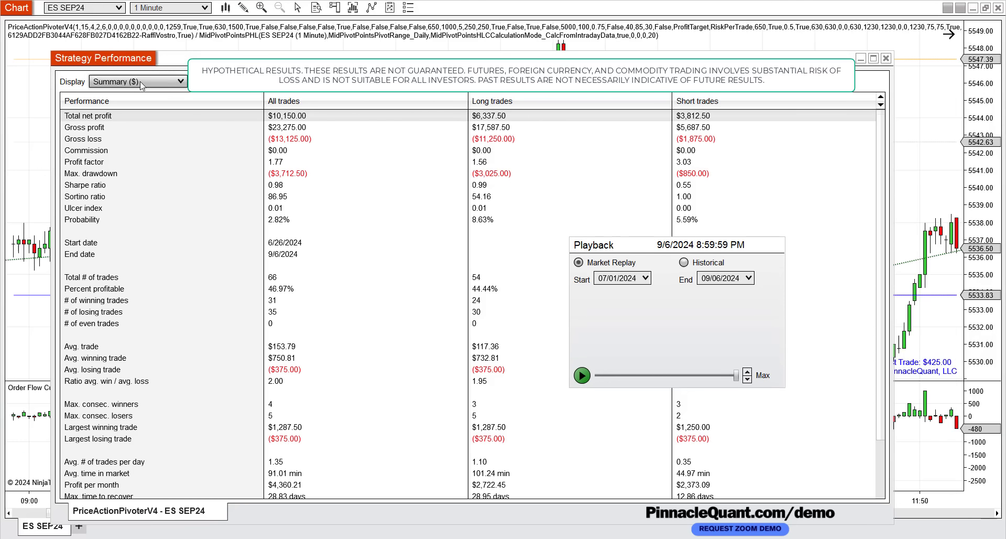
Change the Strategy Performance Display from Summary to Analysis to show monthly results.
left_click(137, 82)
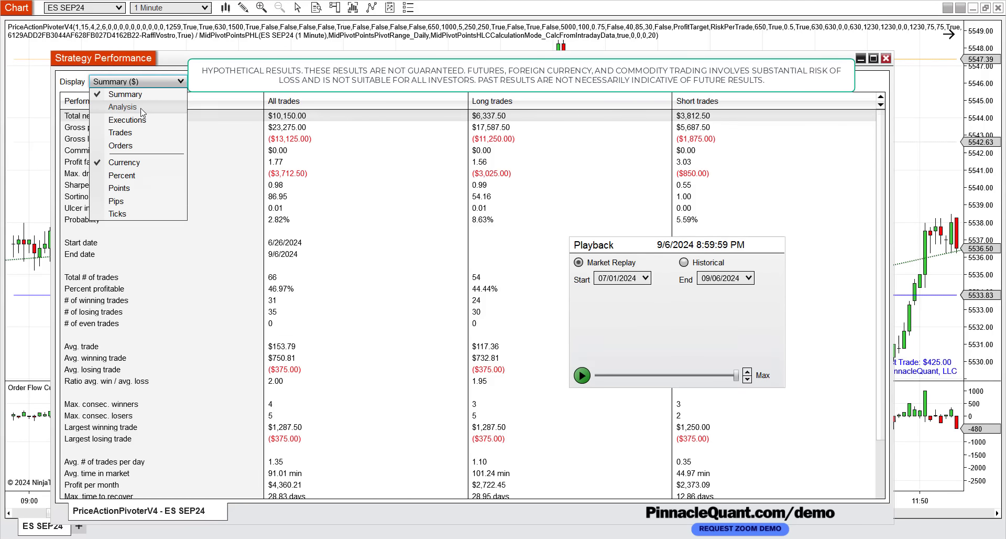
left_click(122, 107)
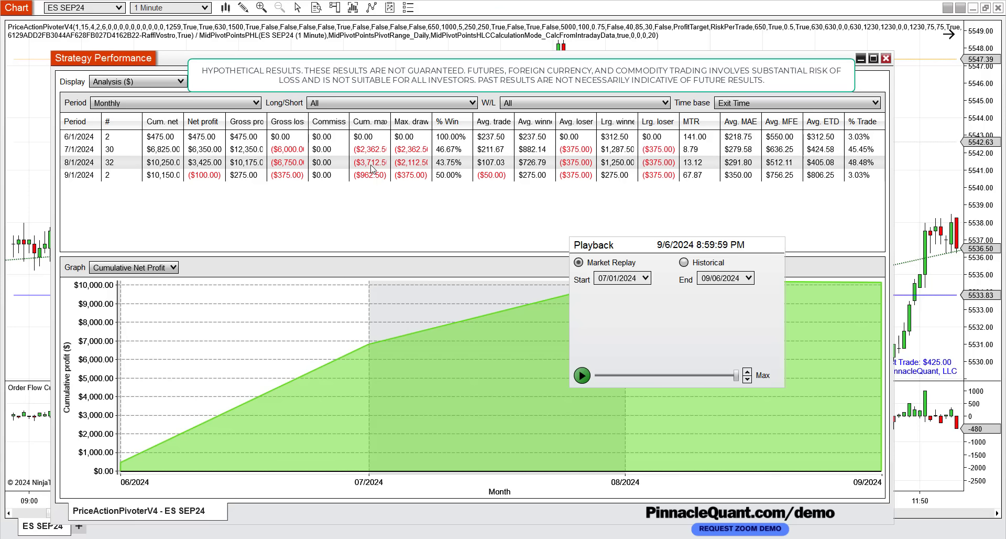
mouse_move(133, 98)
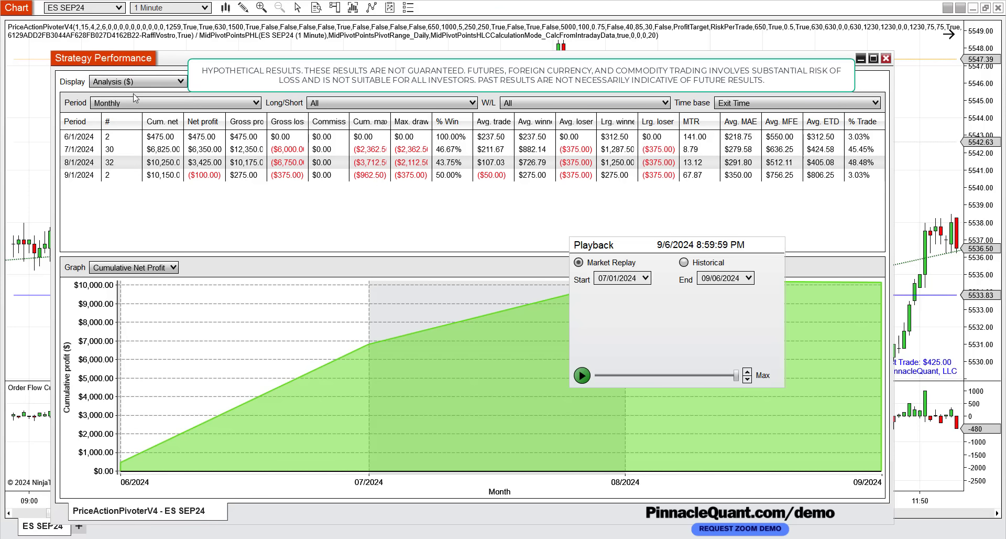
left_click(139, 81)
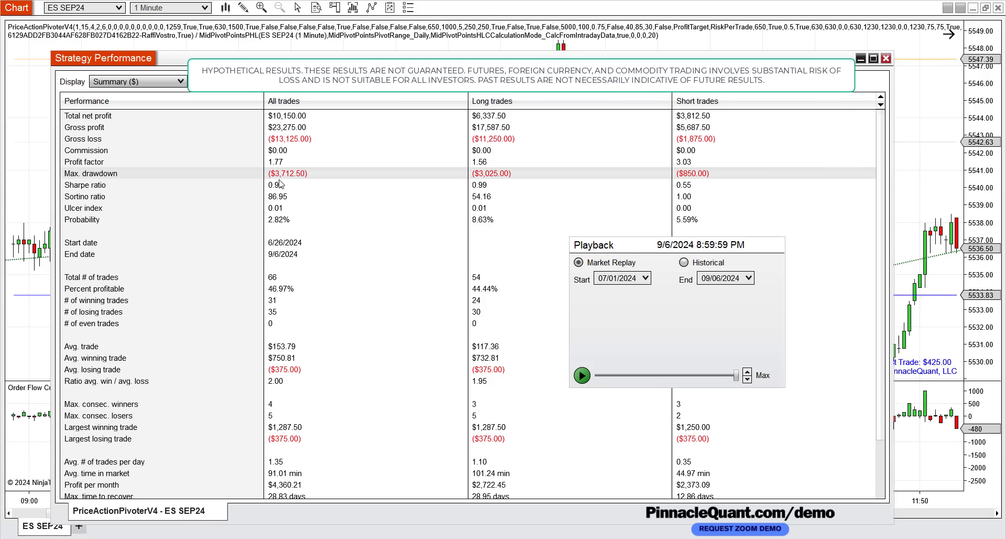
left_click(136, 81)
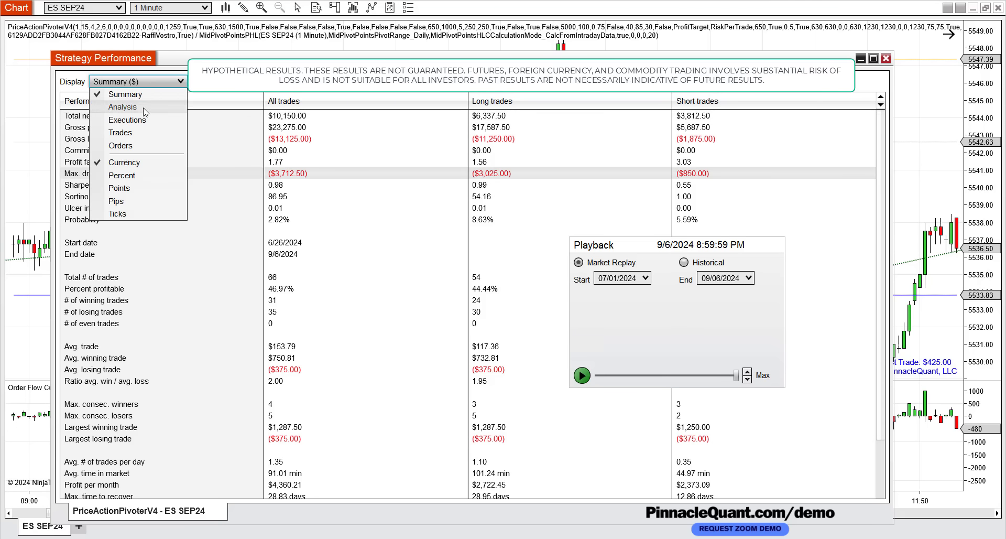
left_click(122, 107)
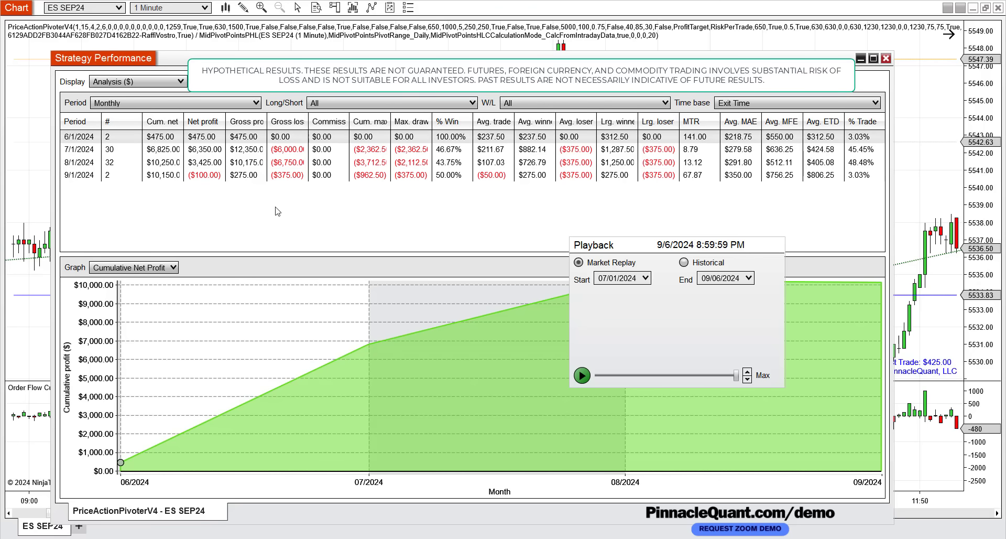
mouse_move(272, 196)
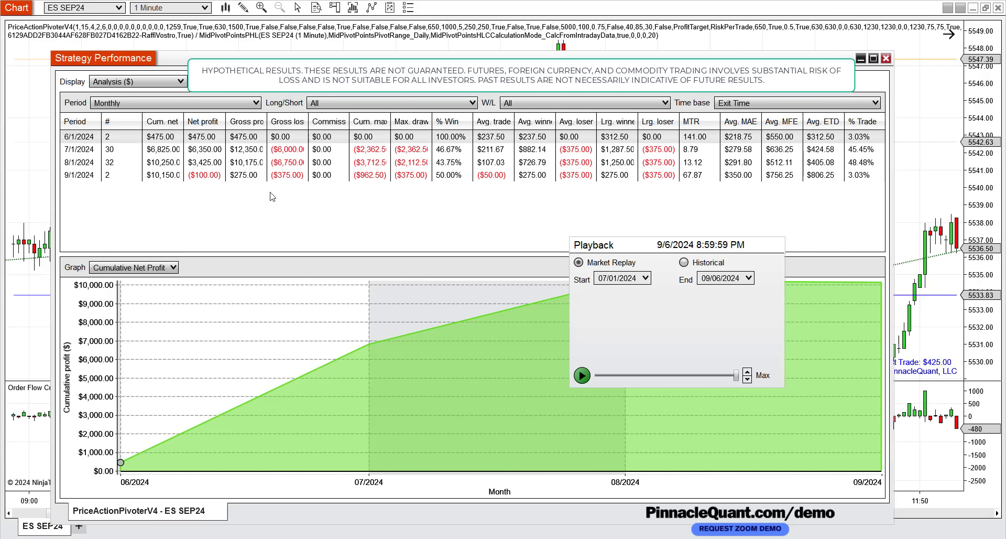
mouse_move(127, 159)
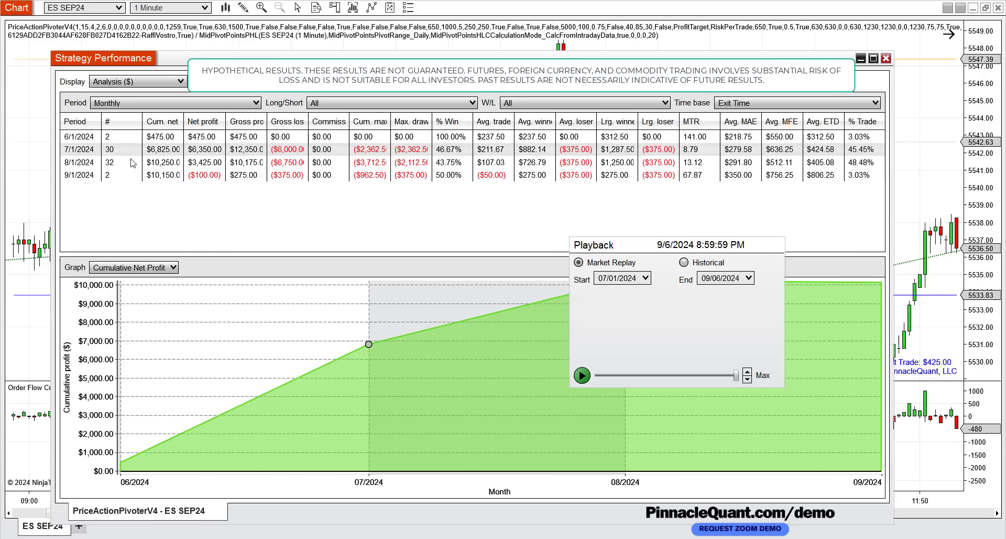
left_click(139, 81)
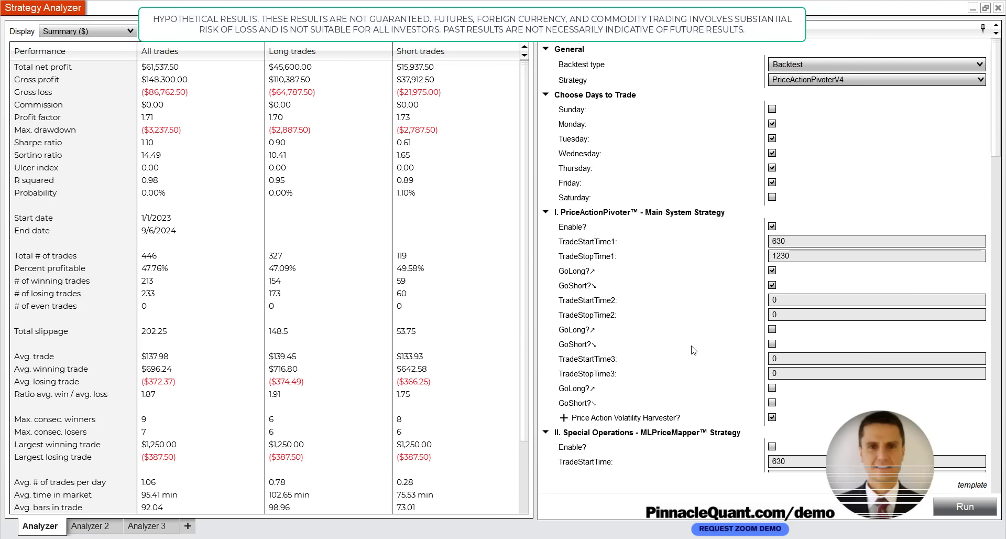
mouse_move(397, 204)
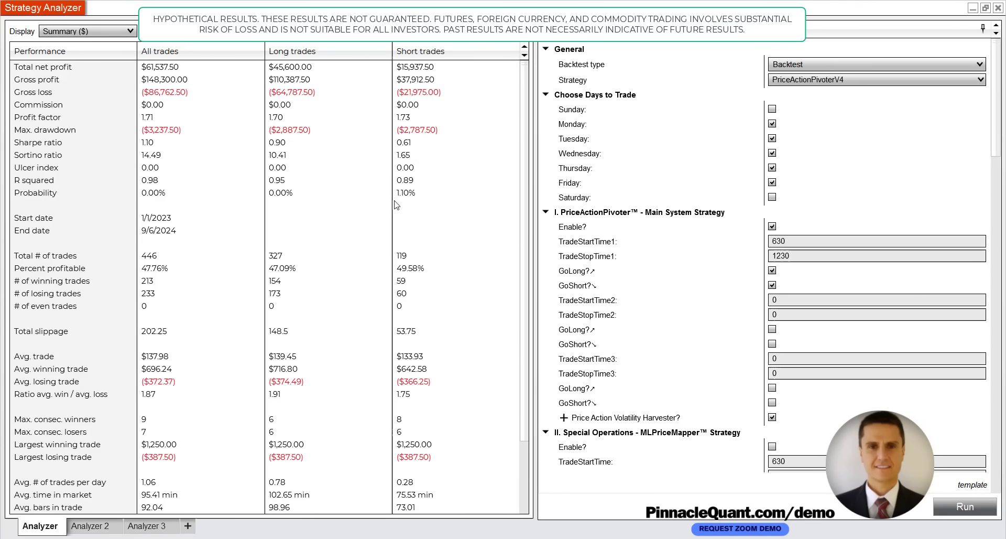
mouse_move(224, 285)
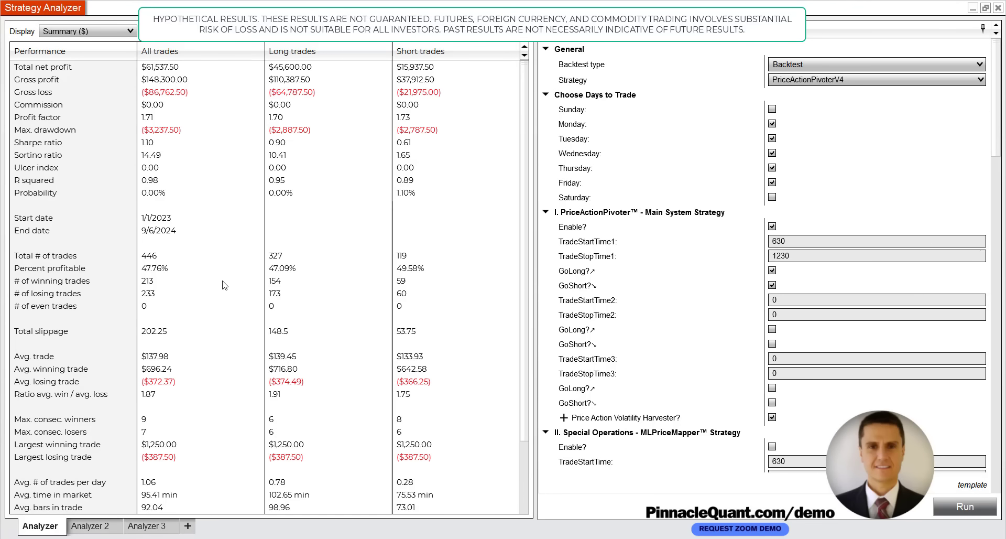
mouse_move(233, 320)
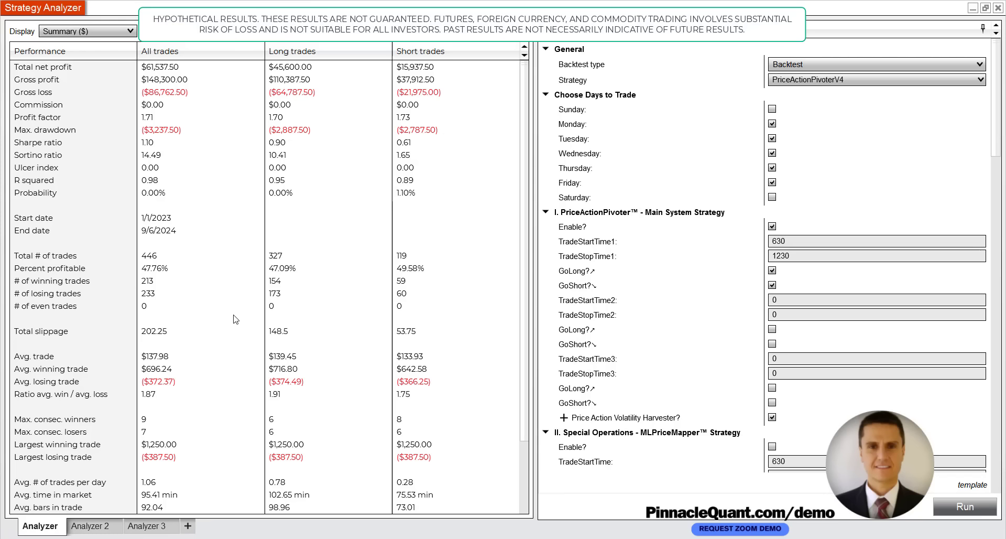